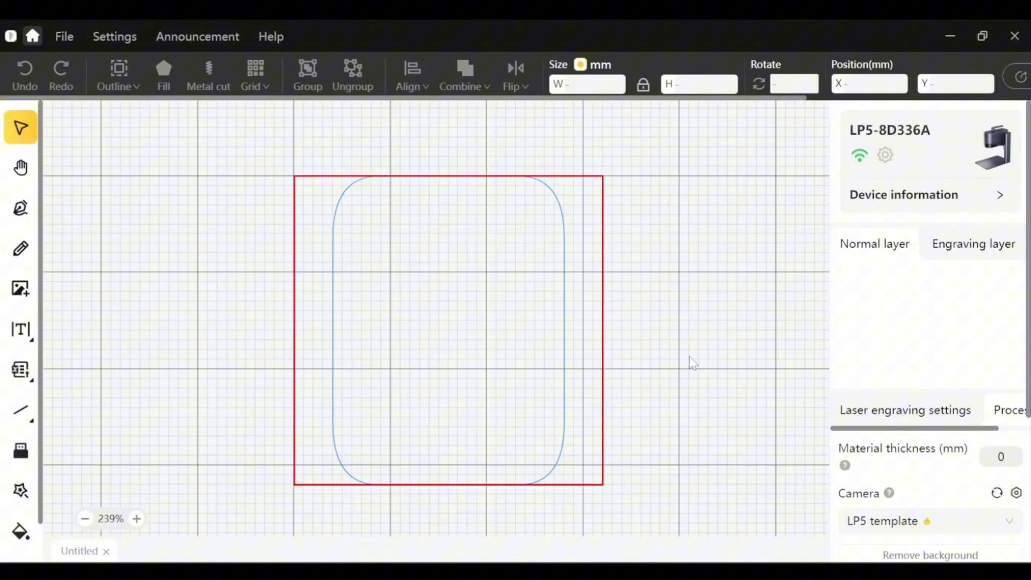
{"action": "mouse_move", "coordinate": [679, 400]}
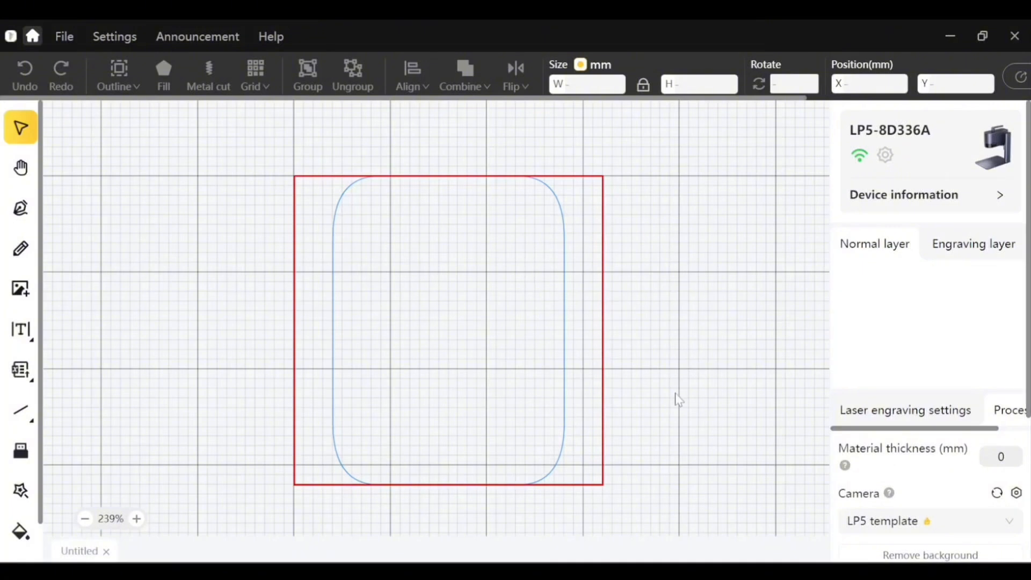
{"action": "mouse_move", "coordinate": [887, 497]}
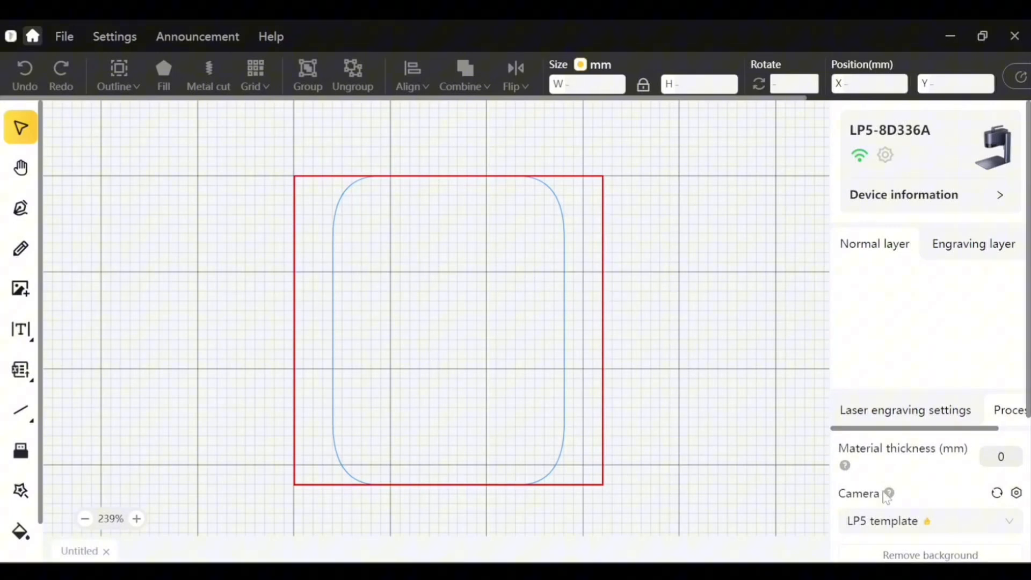
{"action": "mouse_move", "coordinate": [442, 221]}
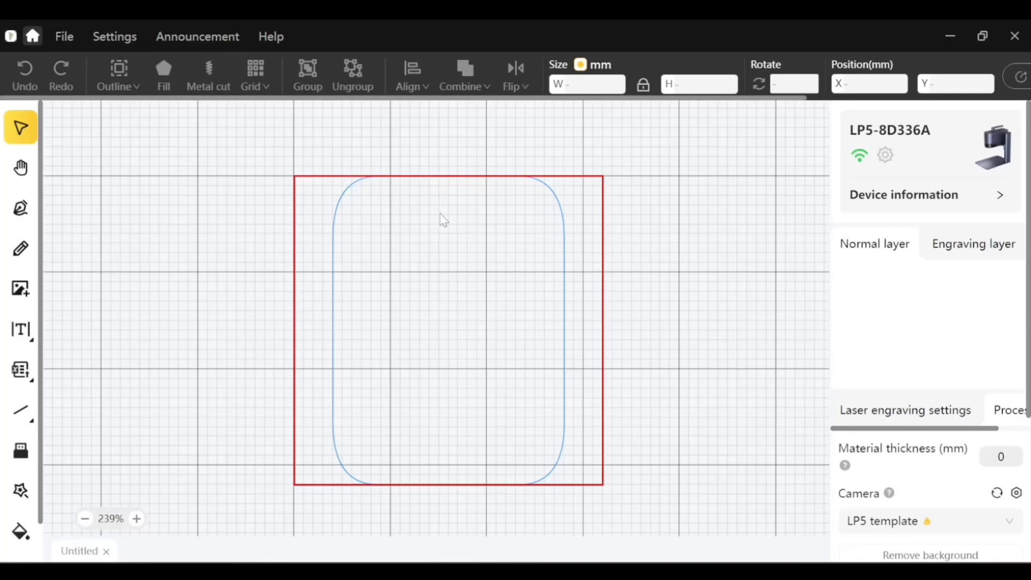
{"action": "mouse_move", "coordinate": [902, 166]}
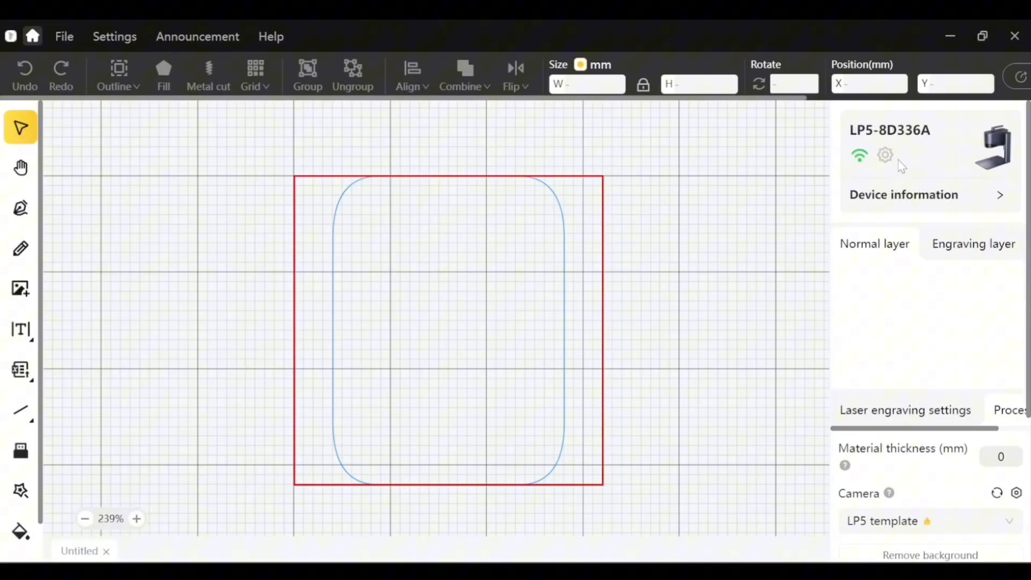
{"action": "mouse_move", "coordinate": [895, 136]}
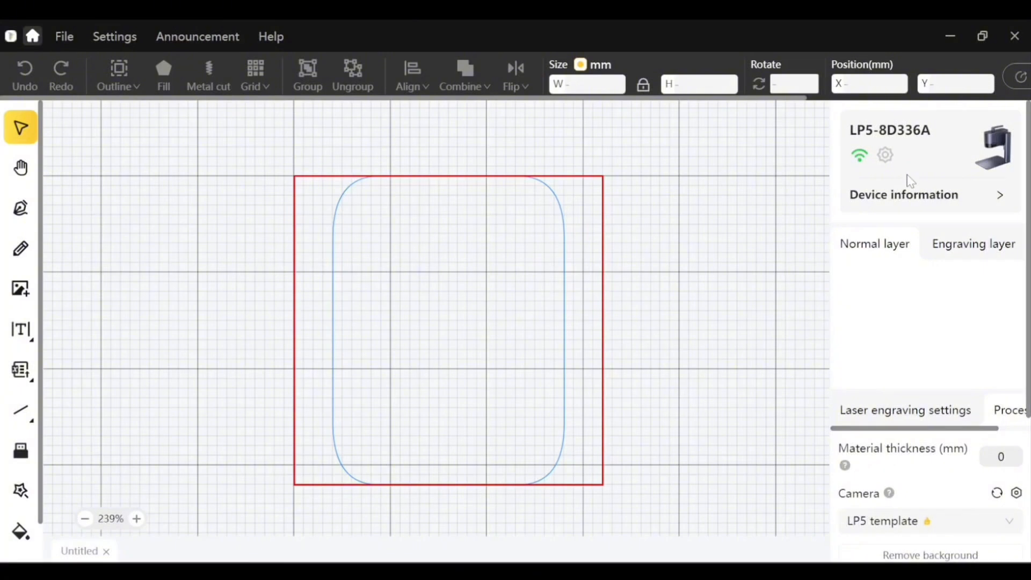
{"action": "mouse_move", "coordinate": [592, 255]}
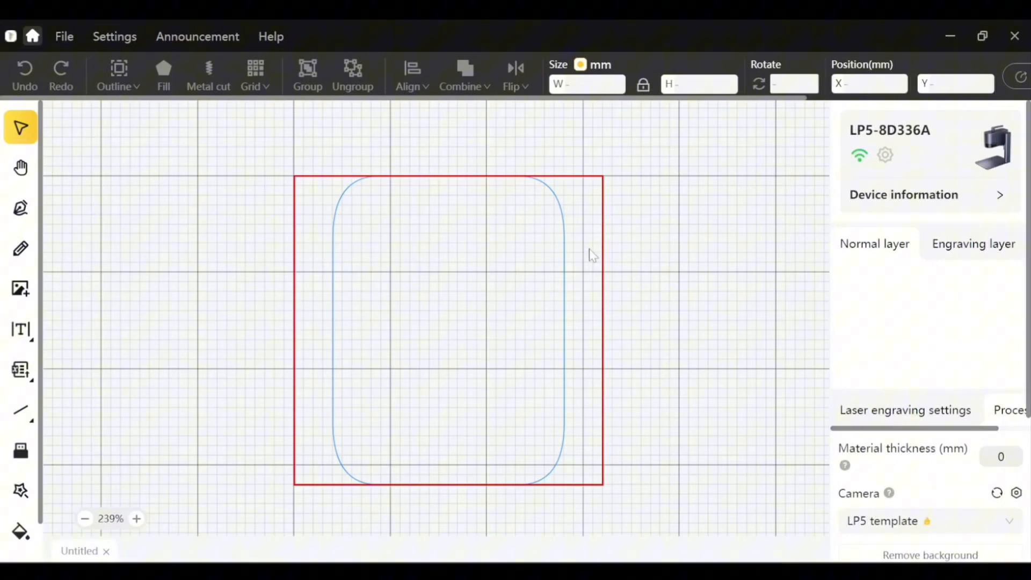
{"action": "mouse_move", "coordinate": [629, 341]}
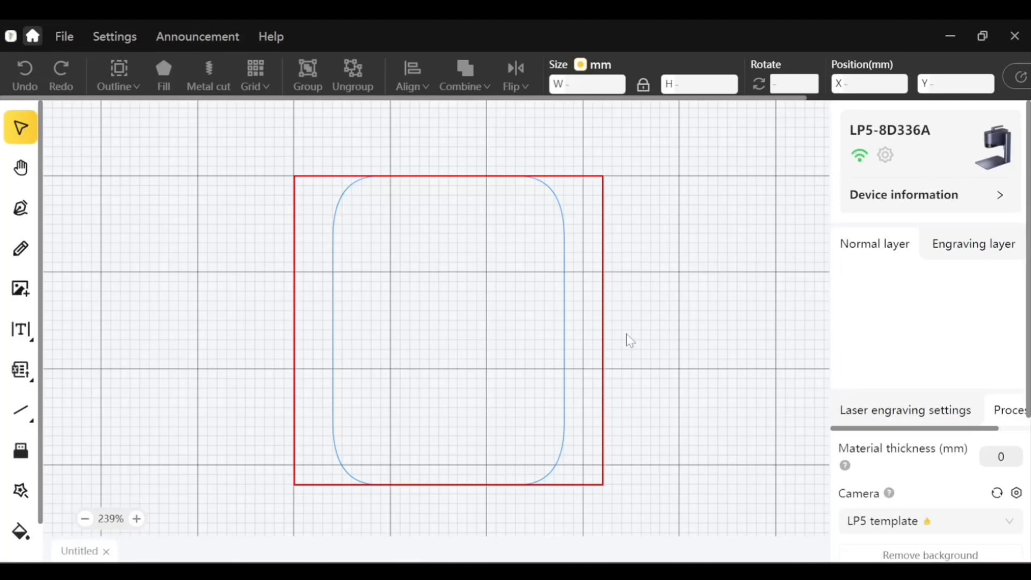
{"action": "mouse_move", "coordinate": [336, 222]}
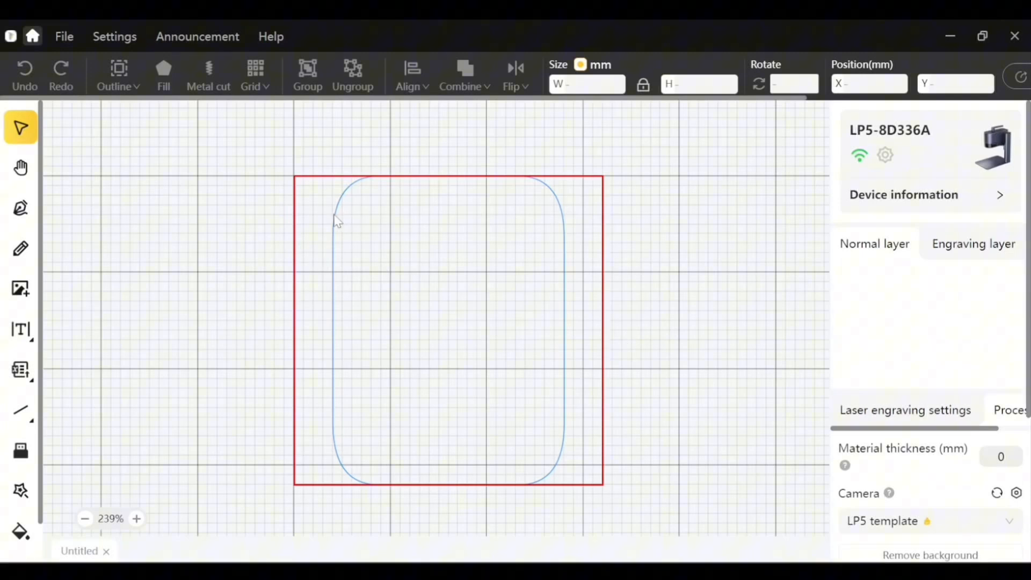
{"action": "mouse_move", "coordinate": [313, 329]}
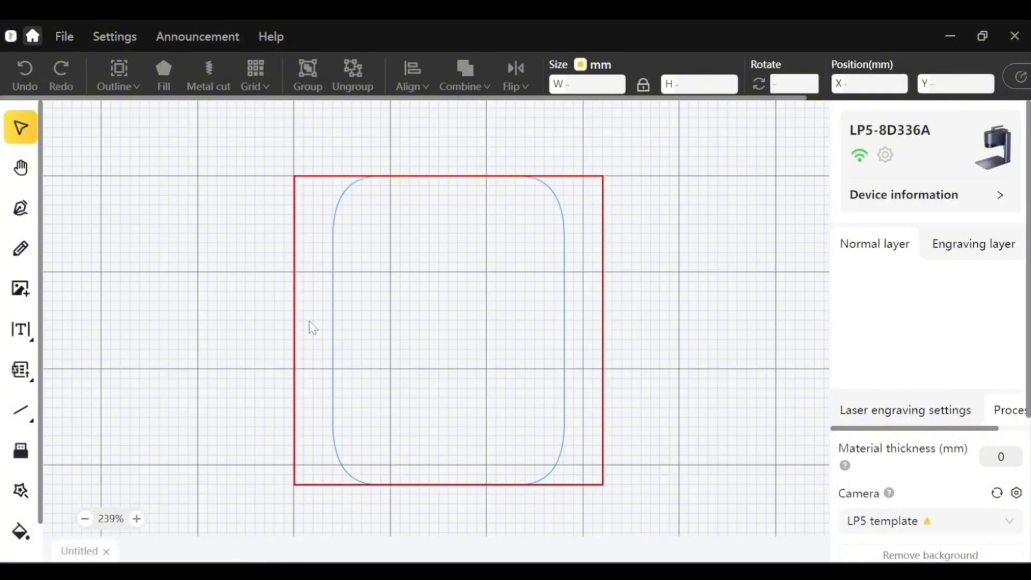
{"action": "mouse_move", "coordinate": [438, 344]}
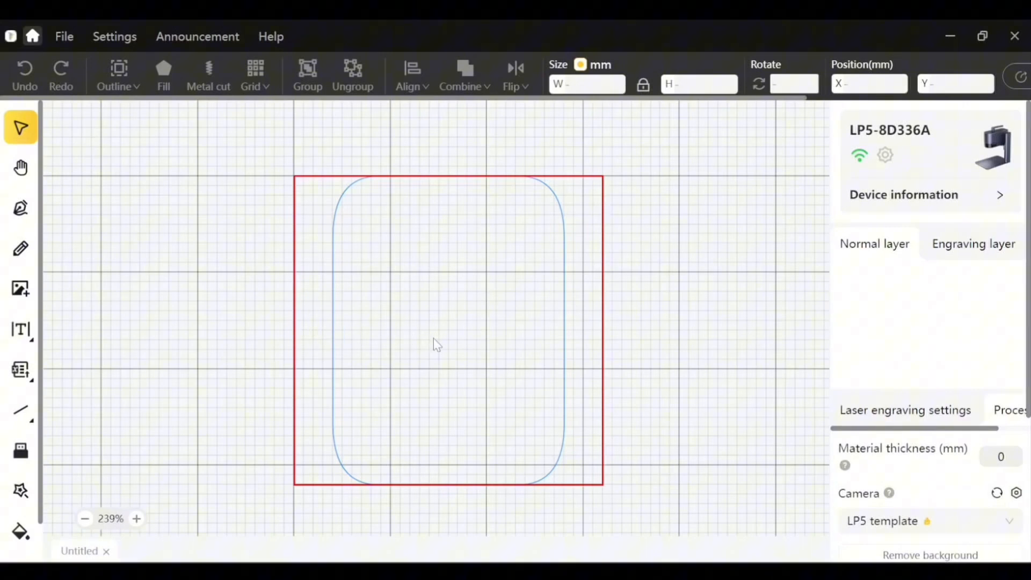
{"action": "mouse_move", "coordinate": [447, 331]}
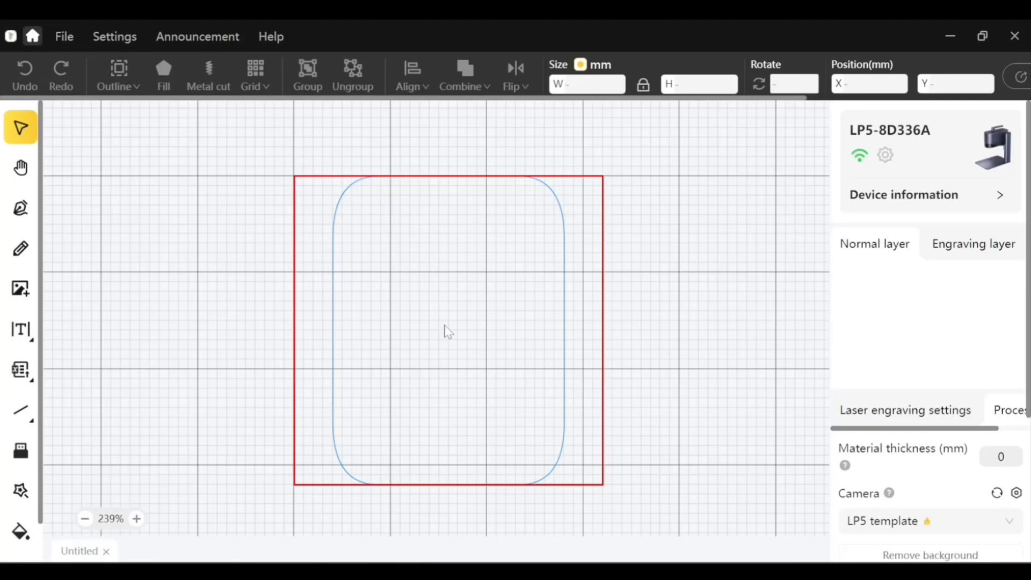
{"action": "mouse_move", "coordinate": [714, 338]}
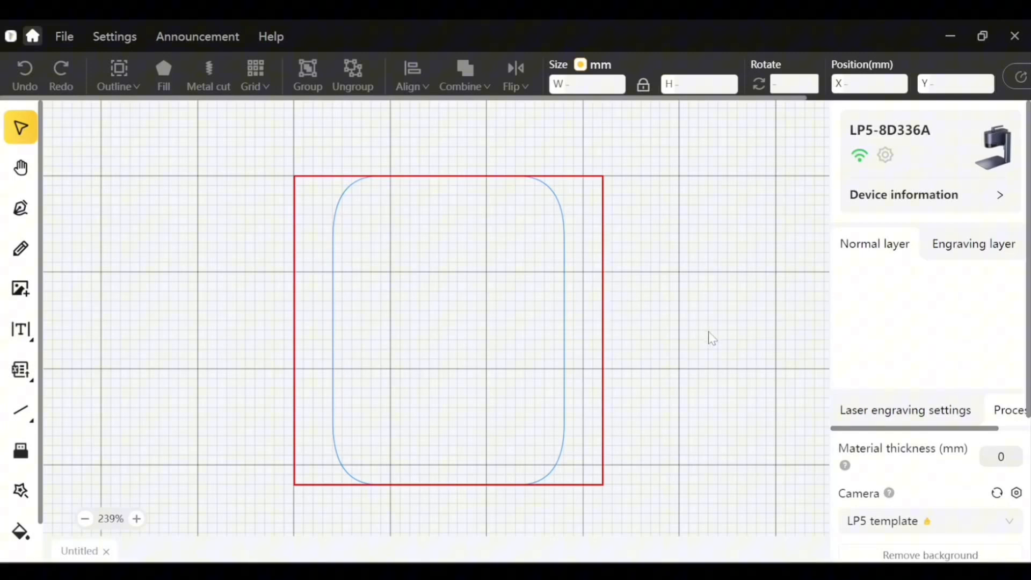
- Set the material thickness in Process settings to 1.5 mm
{"action": "scroll", "scroll_direction": "down", "scroll_amount": 3}
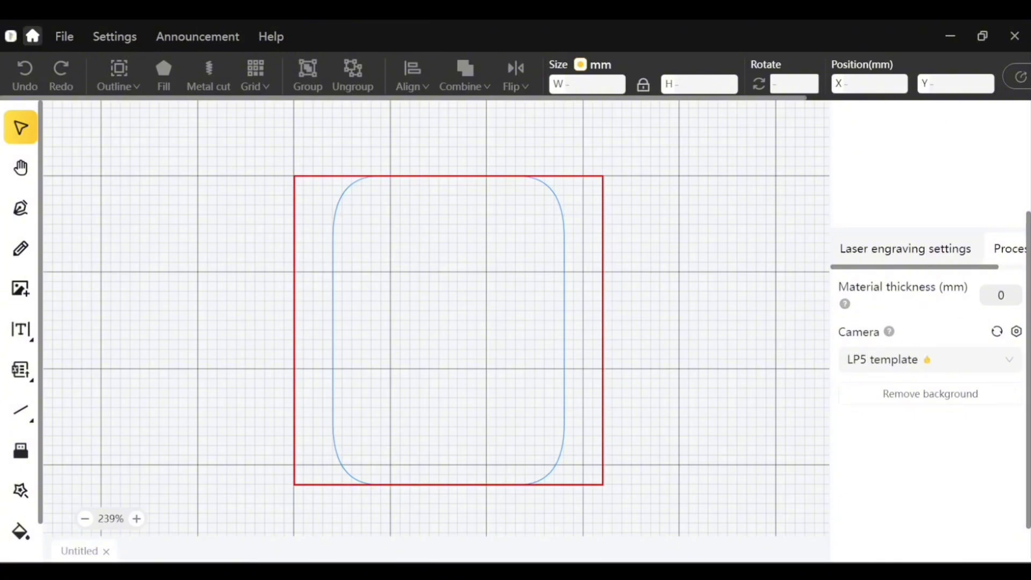
{"action": "mouse_move", "coordinate": [956, 298]}
{"action": "type", "text": "1.5"}
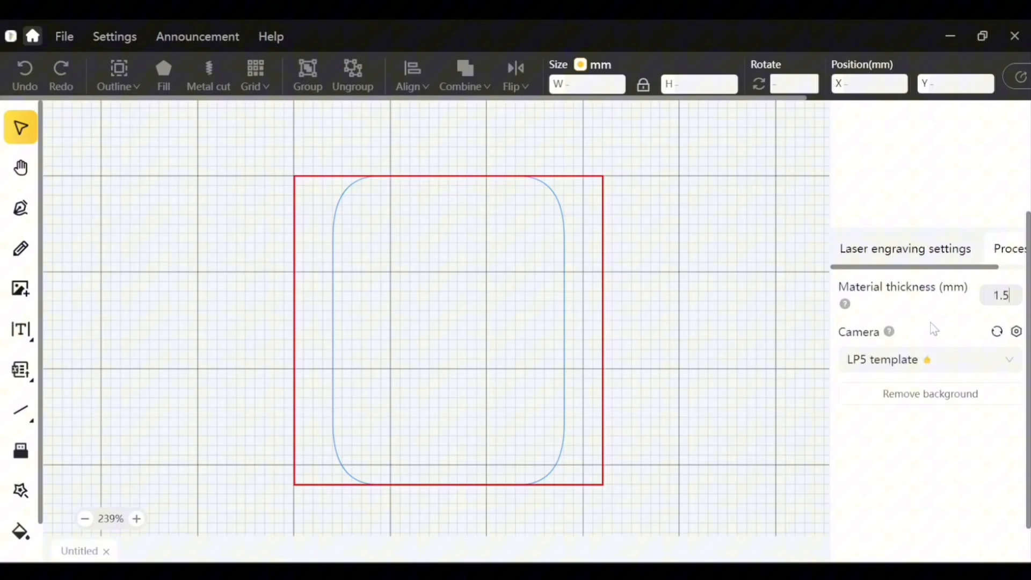
{"action": "left_click", "coordinate": [889, 331]}
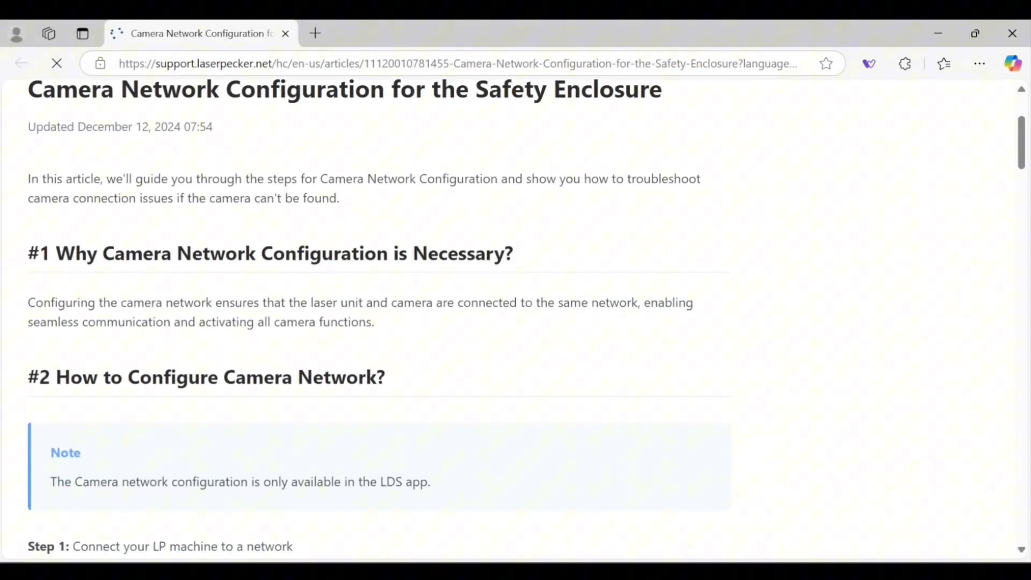
{"action": "scroll", "scroll_direction": "down", "scroll_amount": 3}
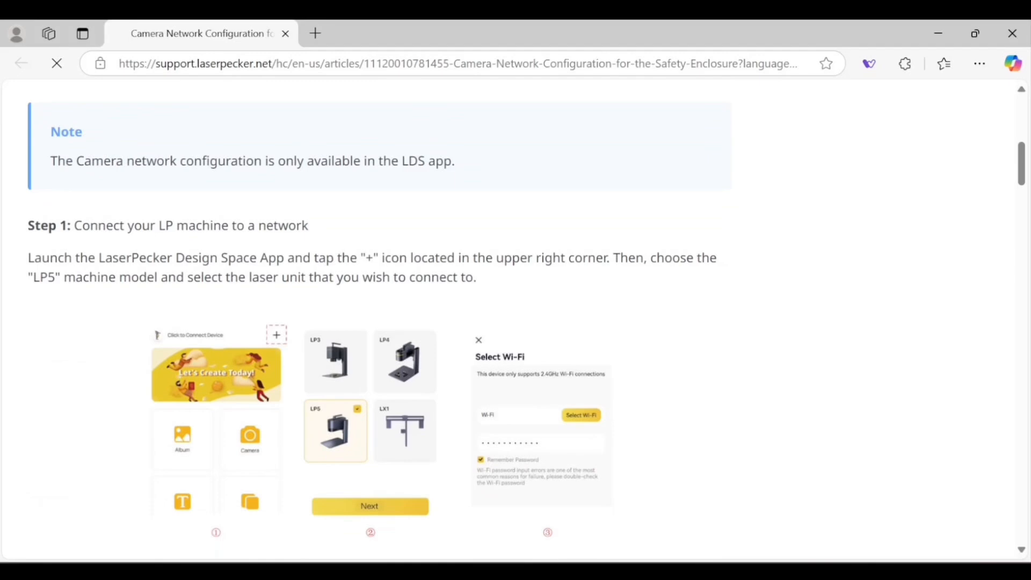
{"action": "scroll", "scroll_direction": "down", "scroll_amount": 3}
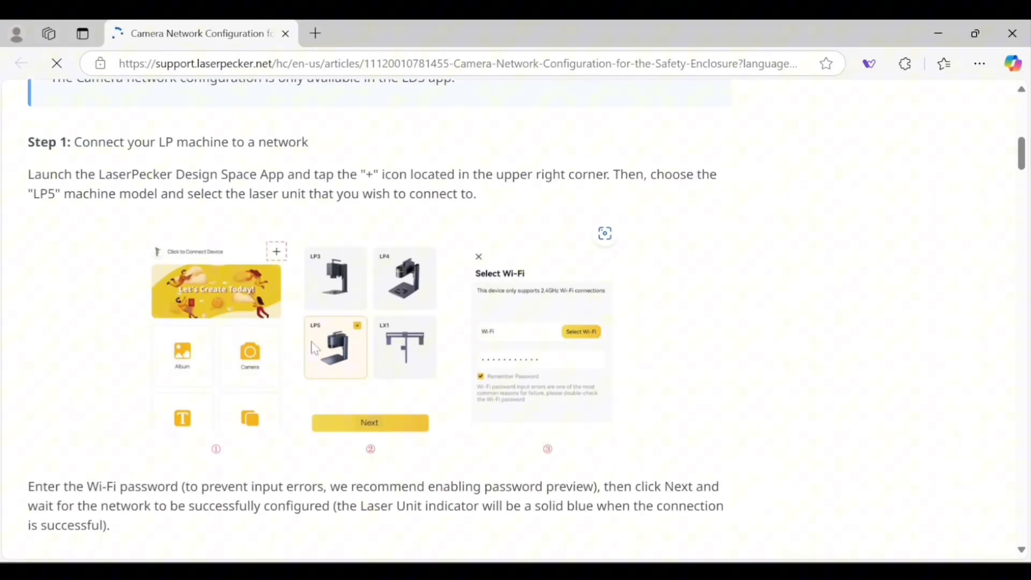
{"action": "scroll", "scroll_direction": "down", "scroll_amount": 3}
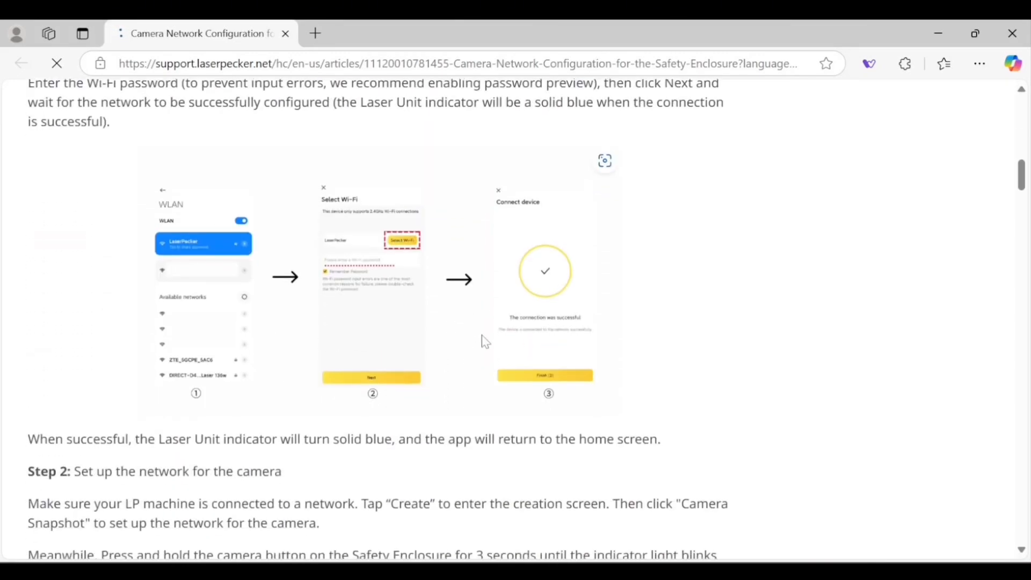
{"action": "scroll", "scroll_direction": "down", "scroll_amount": 3}
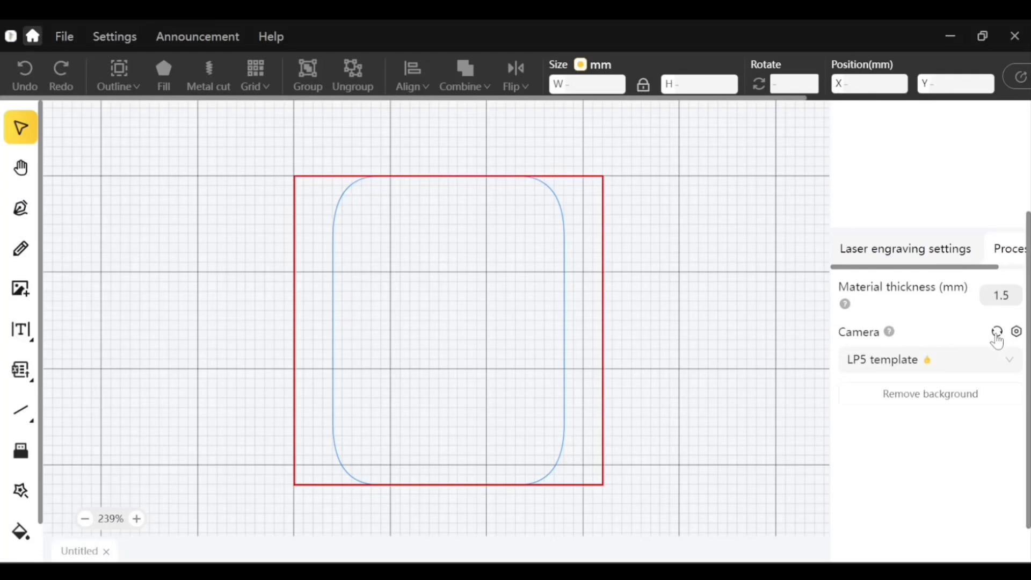
- Refresh the camera snapshot so the wooden board with bee and Santa fills the canvas
{"action": "left_click", "coordinate": [997, 332]}
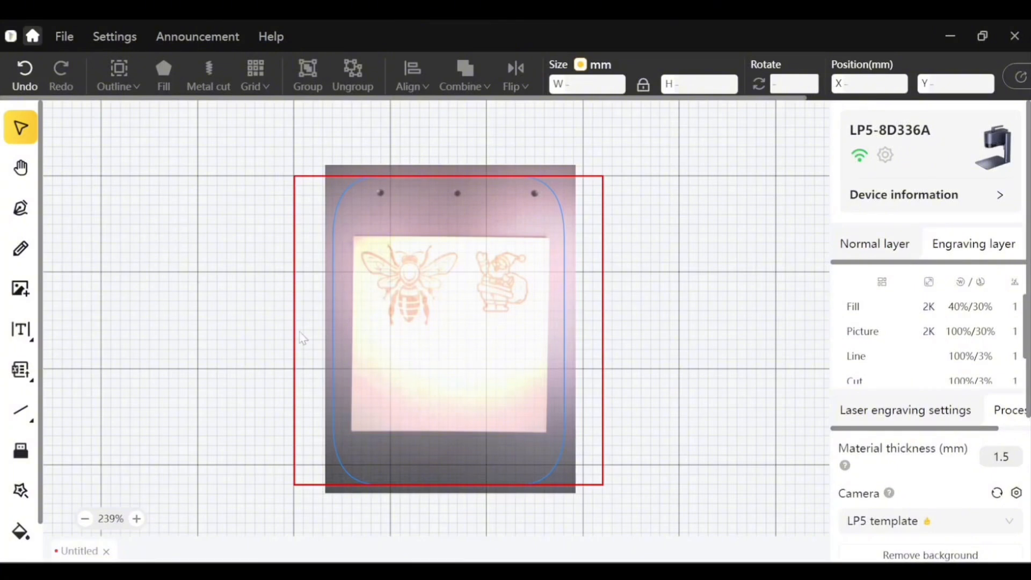
{"action": "left_click", "coordinate": [20, 330]}
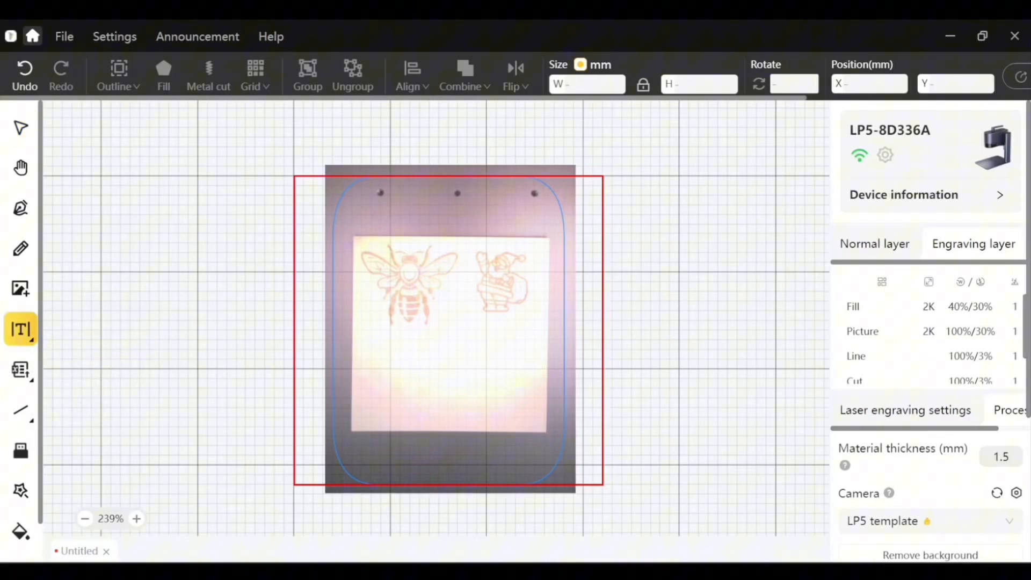
- Add a 'MiMo Design' text object left of the board and select it
{"action": "left_click", "coordinate": [219, 353]}
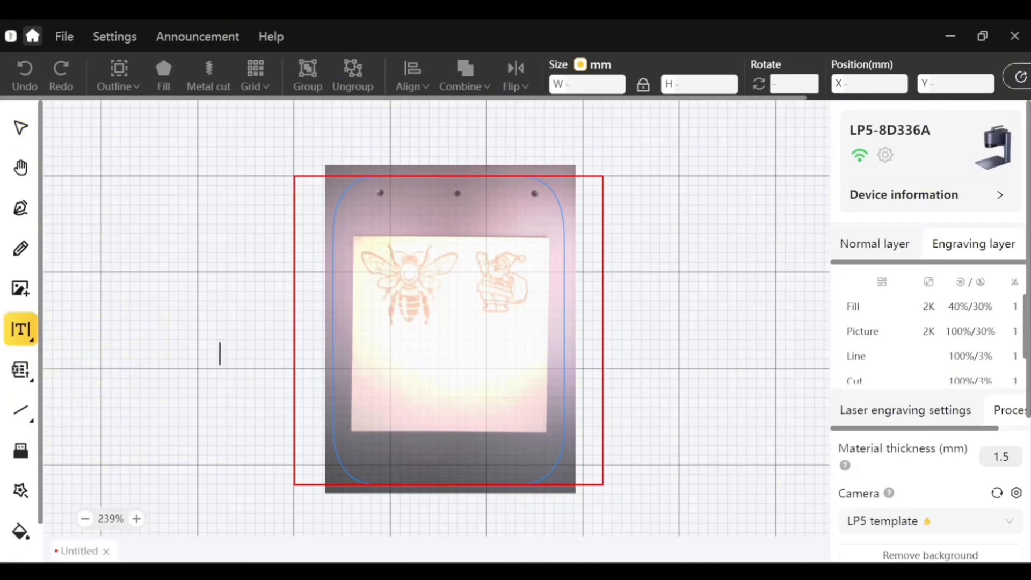
{"action": "type", "text": "M"}
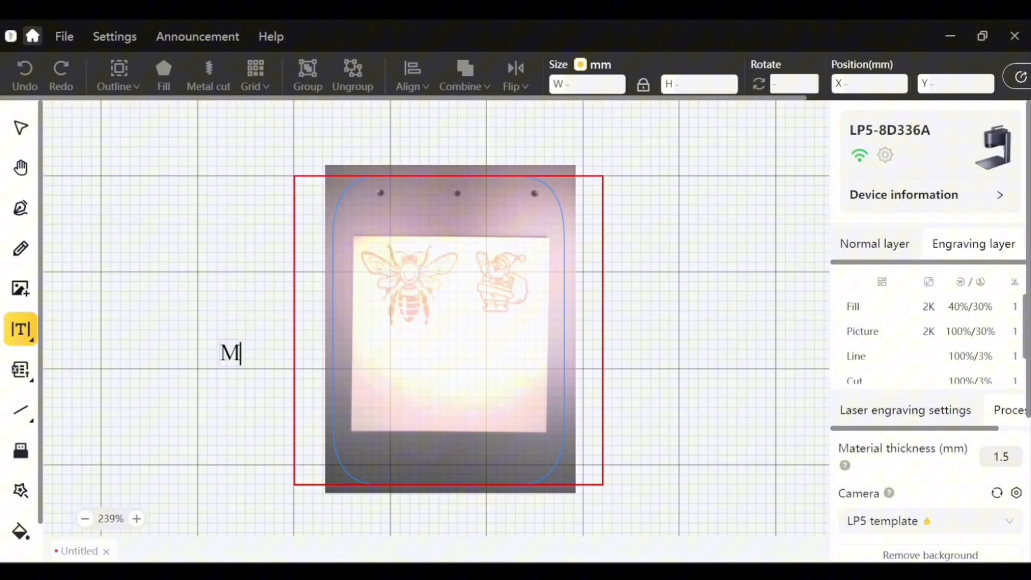
{"action": "type", "text": "iMo DE"}
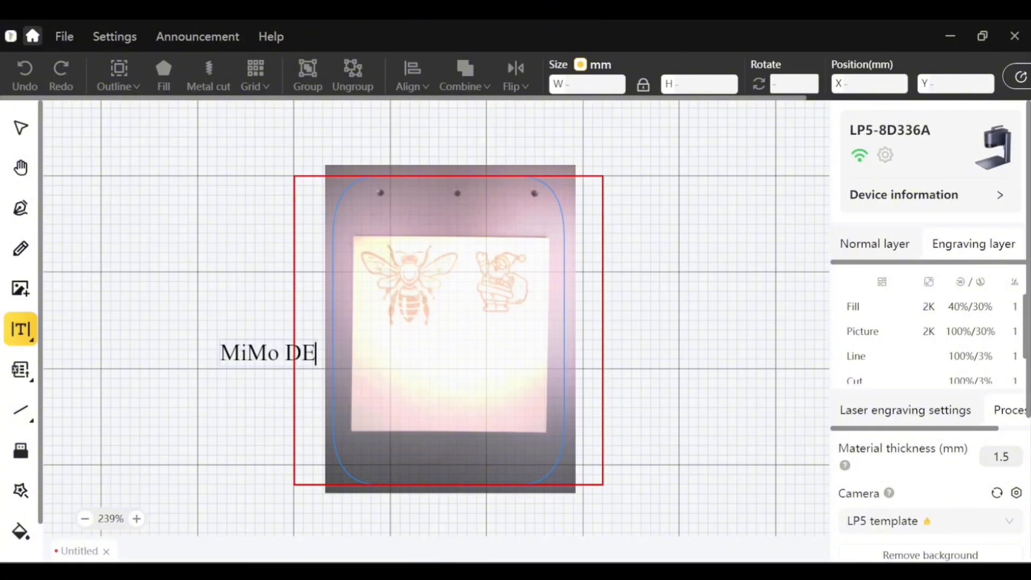
{"action": "type", "text": "sign"}
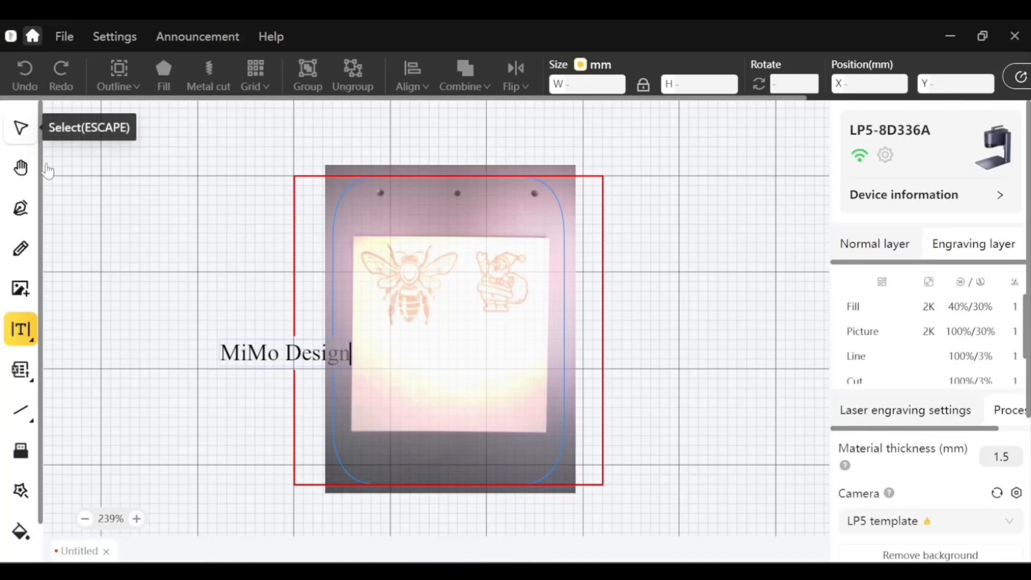
{"action": "left_click", "coordinate": [21, 128]}
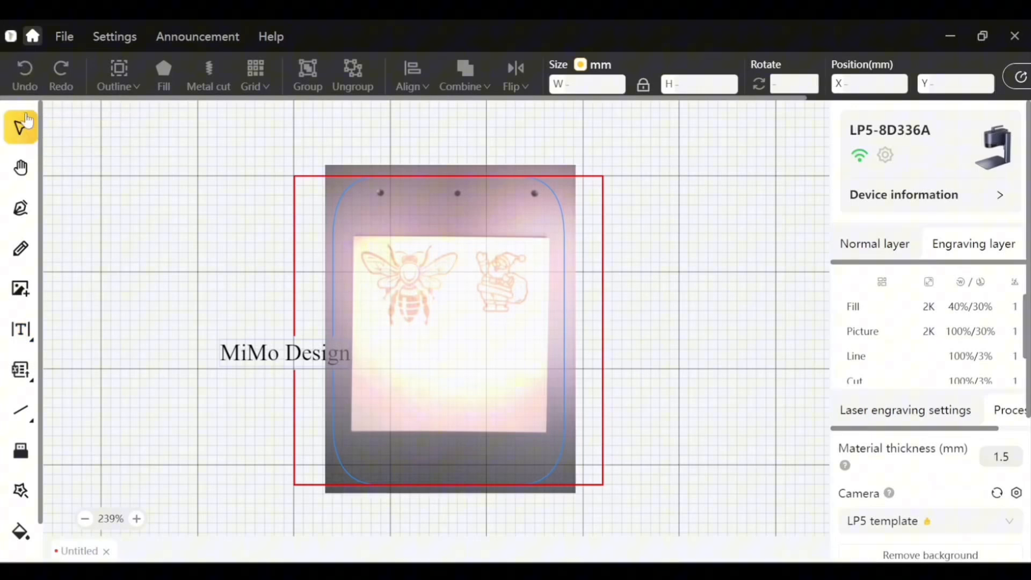
{"action": "left_click", "coordinate": [284, 354]}
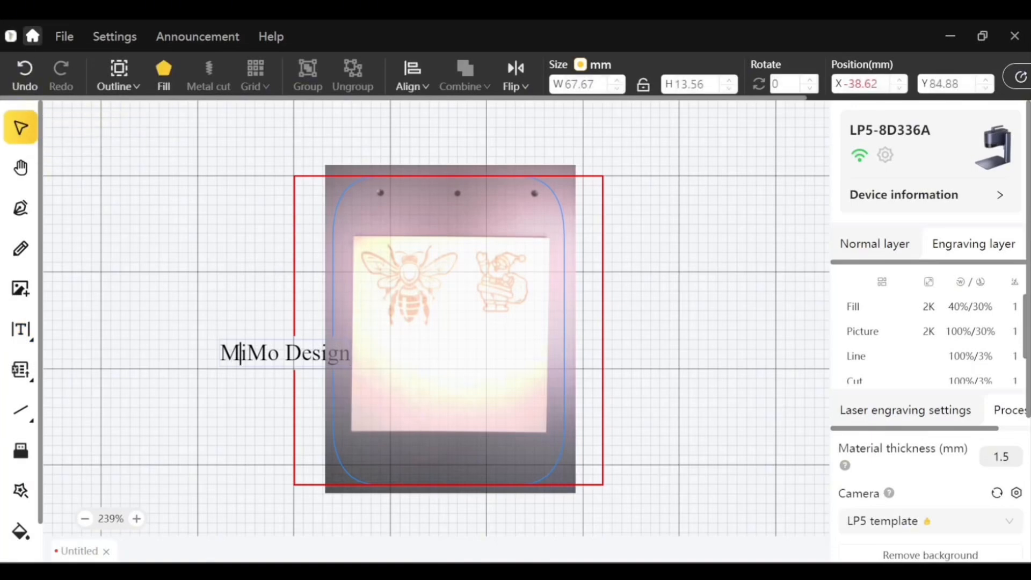
{"action": "left_click", "coordinate": [254, 294]}
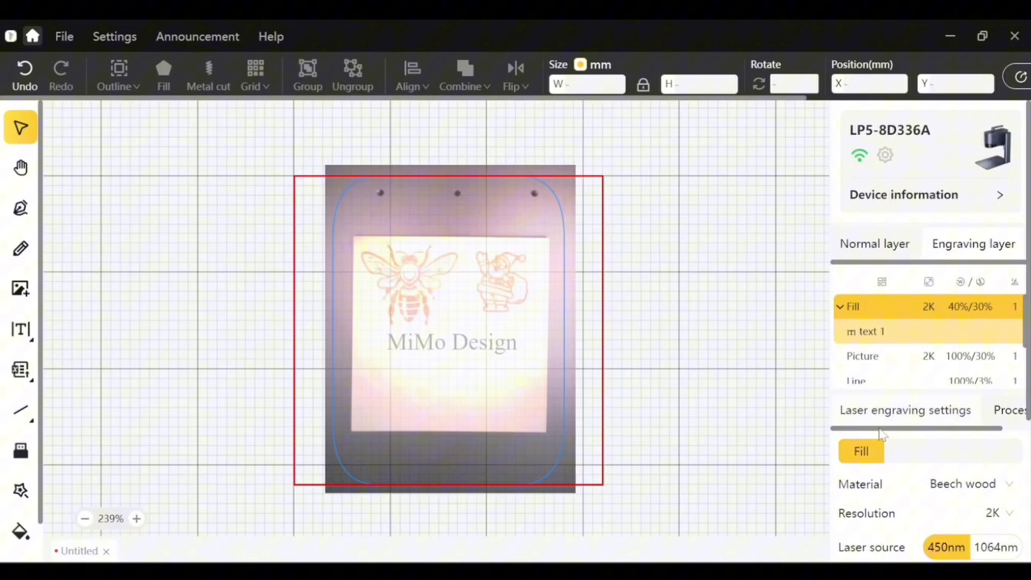
- Keep the Fill engraving at 2K resolution on Beech wood, 450nm, pass 1, power 40, depth 30
{"action": "scroll", "scroll_direction": "down", "scroll_amount": 3}
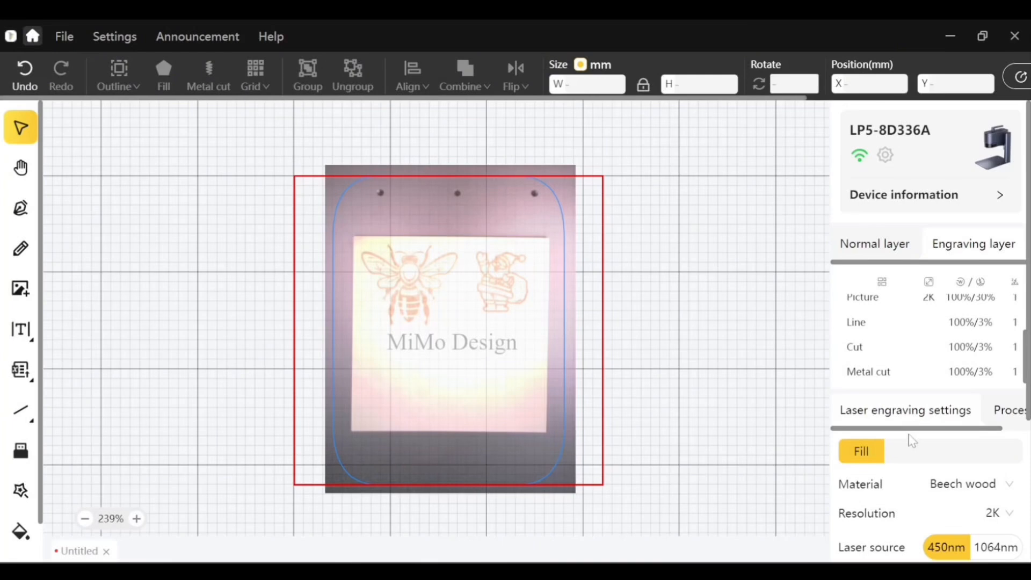
{"action": "scroll", "scroll_direction": "down", "scroll_amount": 3}
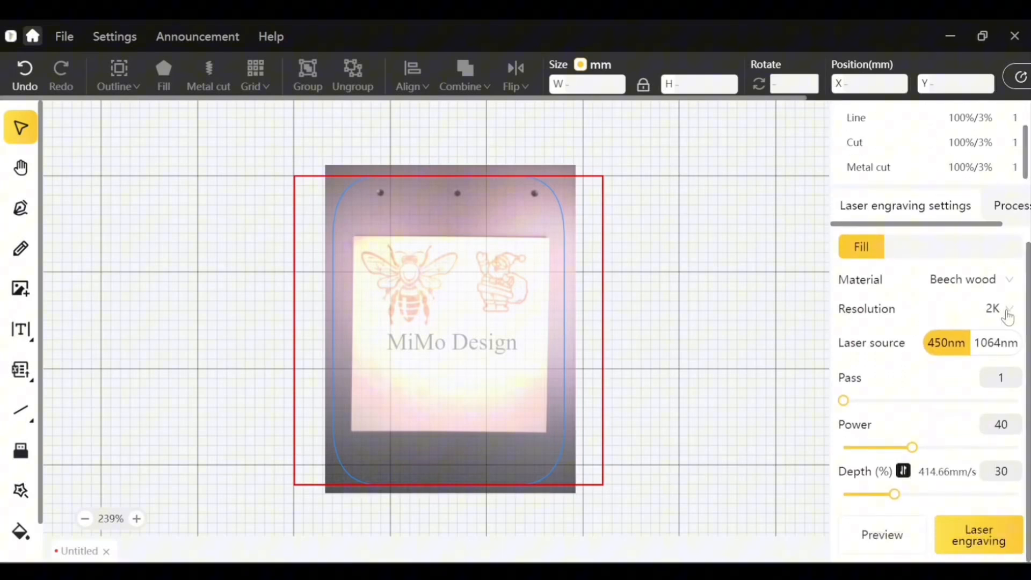
{"action": "left_click", "coordinate": [993, 308]}
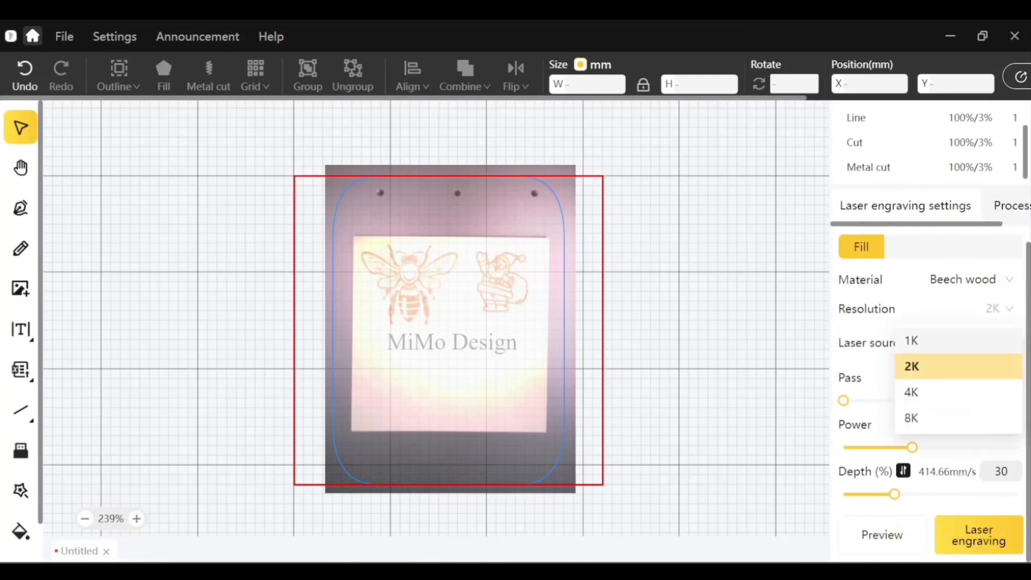
{"action": "left_click", "coordinate": [962, 279]}
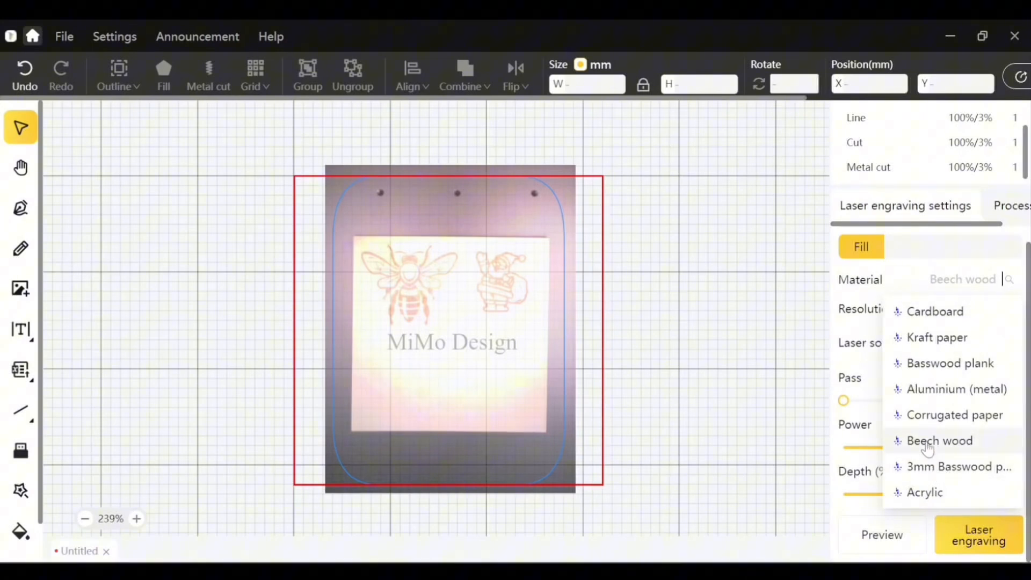
{"action": "mouse_move", "coordinate": [815, 371]}
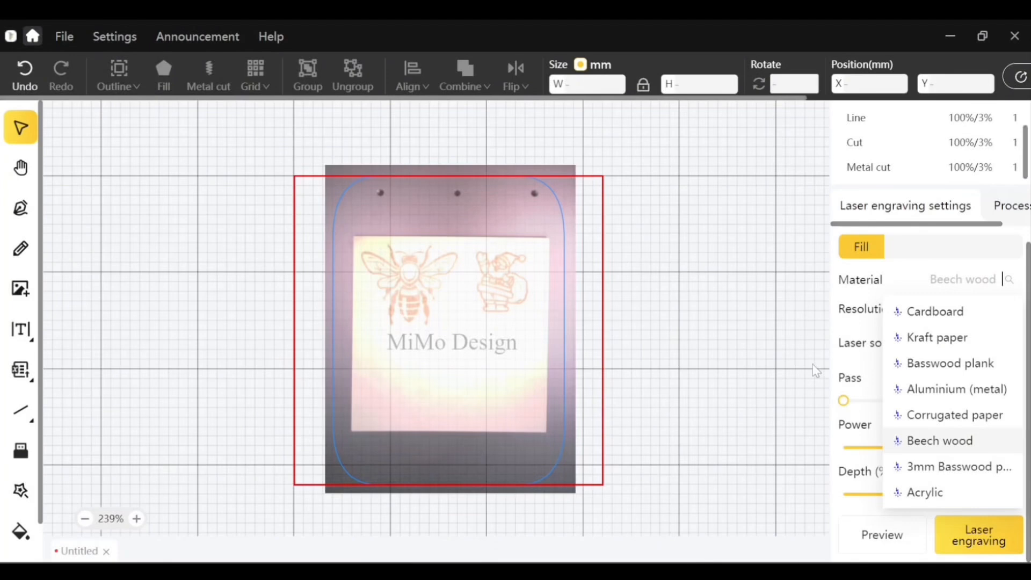
{"action": "left_click", "coordinate": [939, 440]}
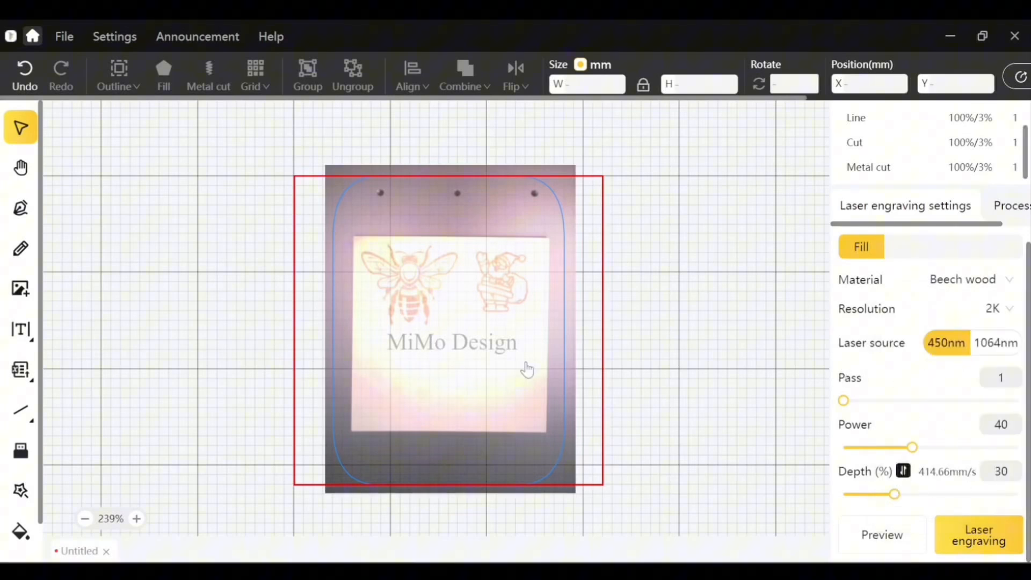
{"action": "mouse_move", "coordinate": [558, 411]}
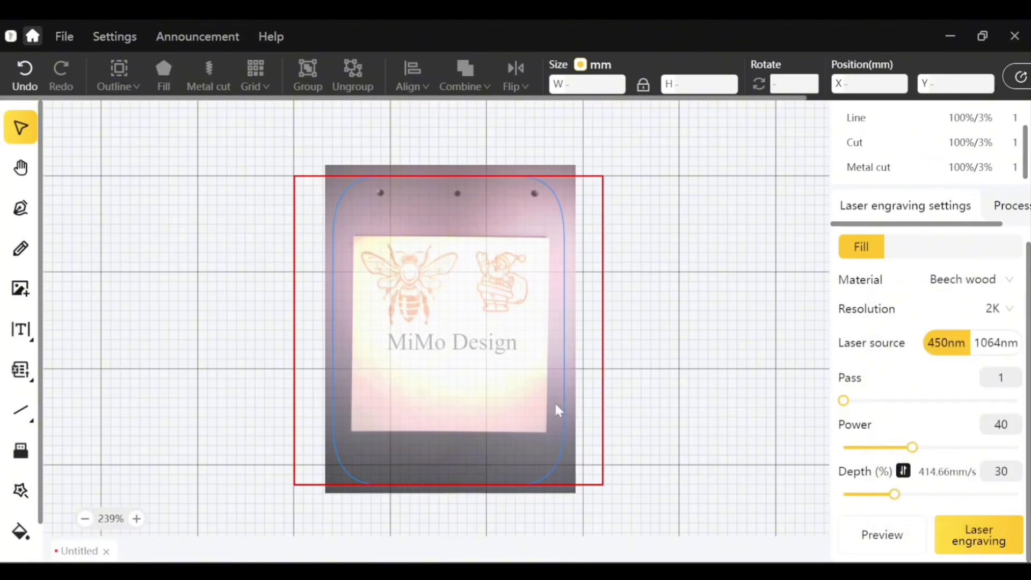
{"action": "mouse_move", "coordinate": [615, 453]}
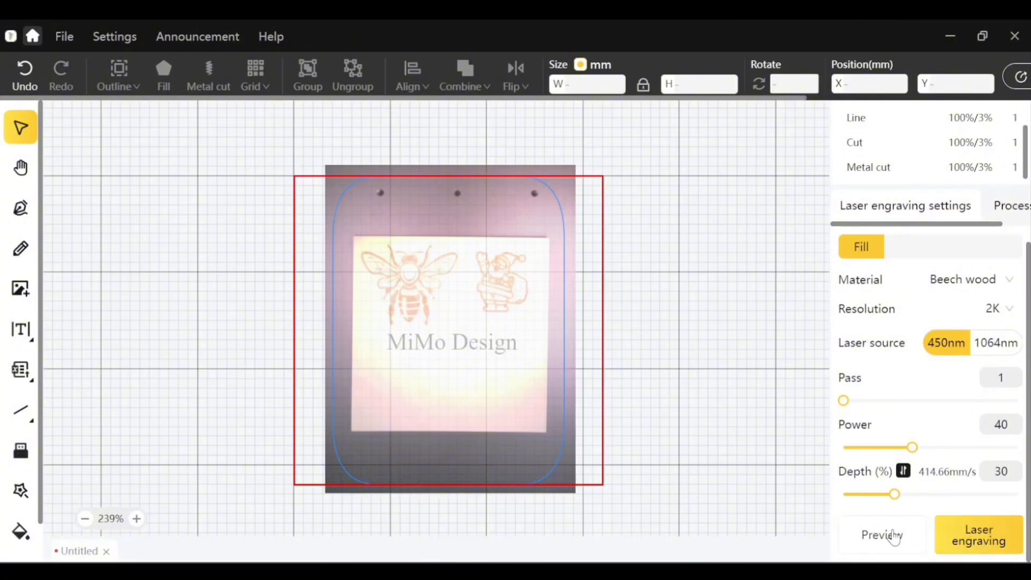
- Run a rectangle frame preview of the text and proceed toward engraving
{"action": "left_click", "coordinate": [883, 535]}
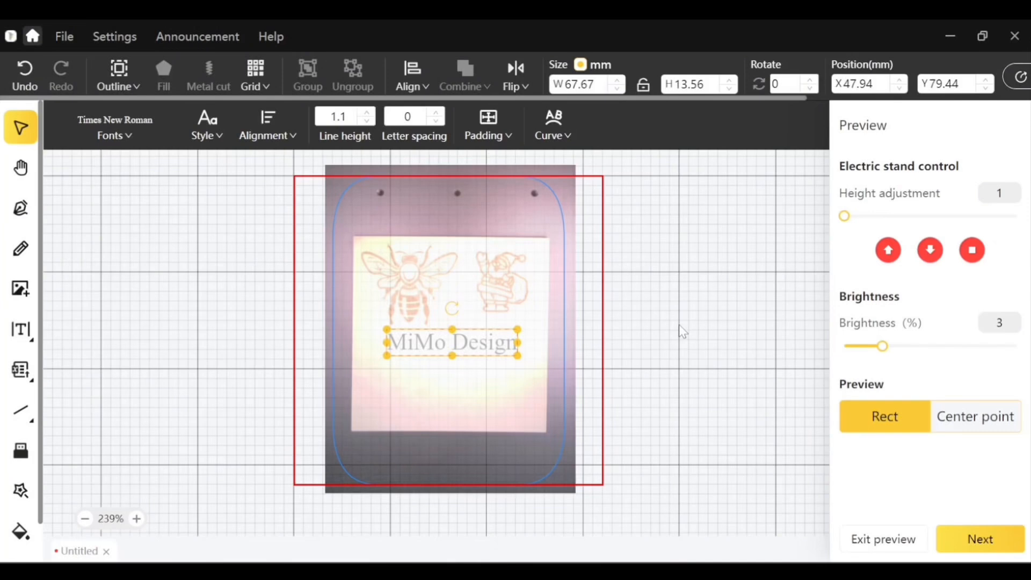
{"action": "mouse_move", "coordinate": [756, 336]}
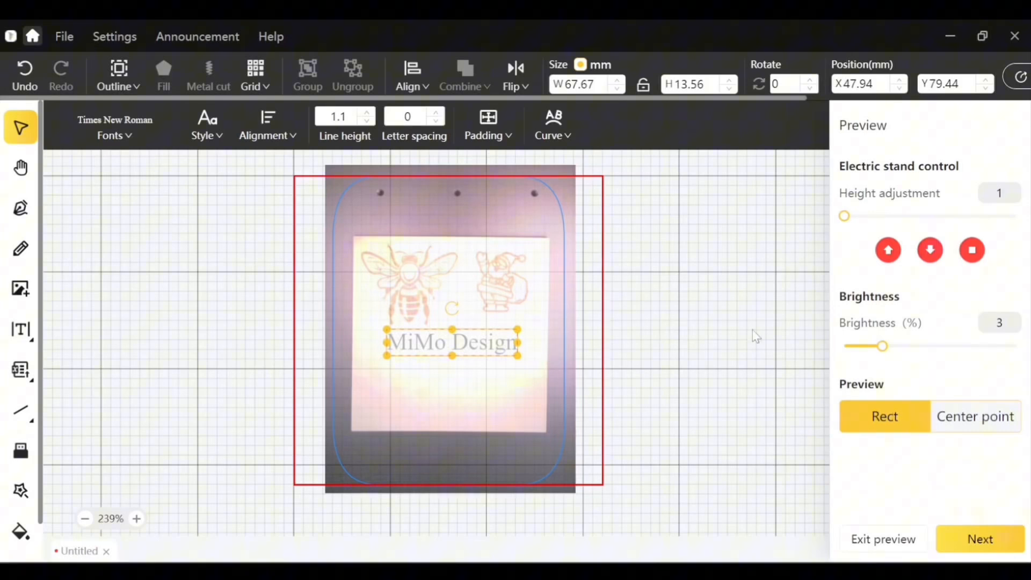
{"action": "mouse_move", "coordinate": [934, 492]}
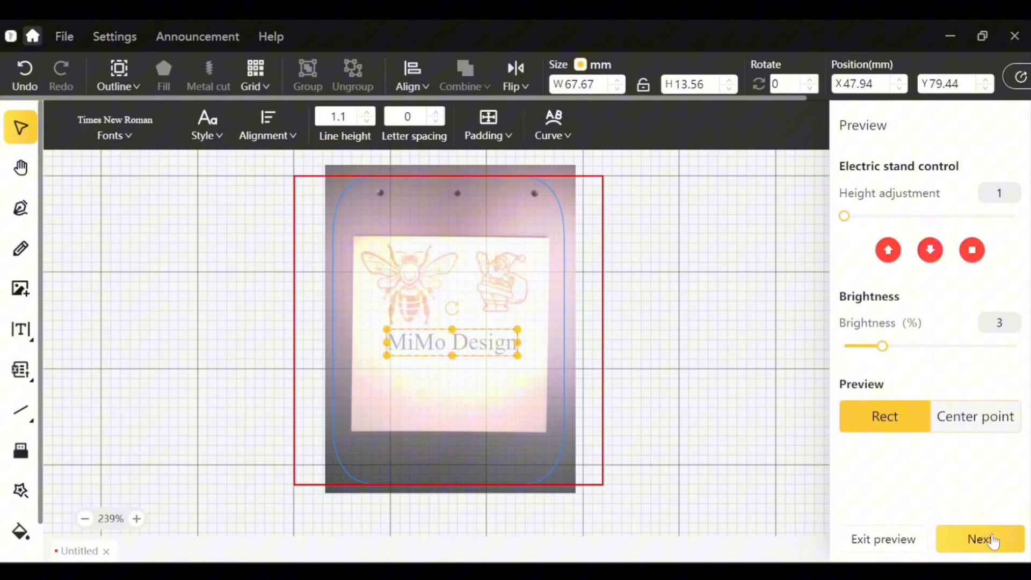
{"action": "mouse_move", "coordinate": [728, 470]}
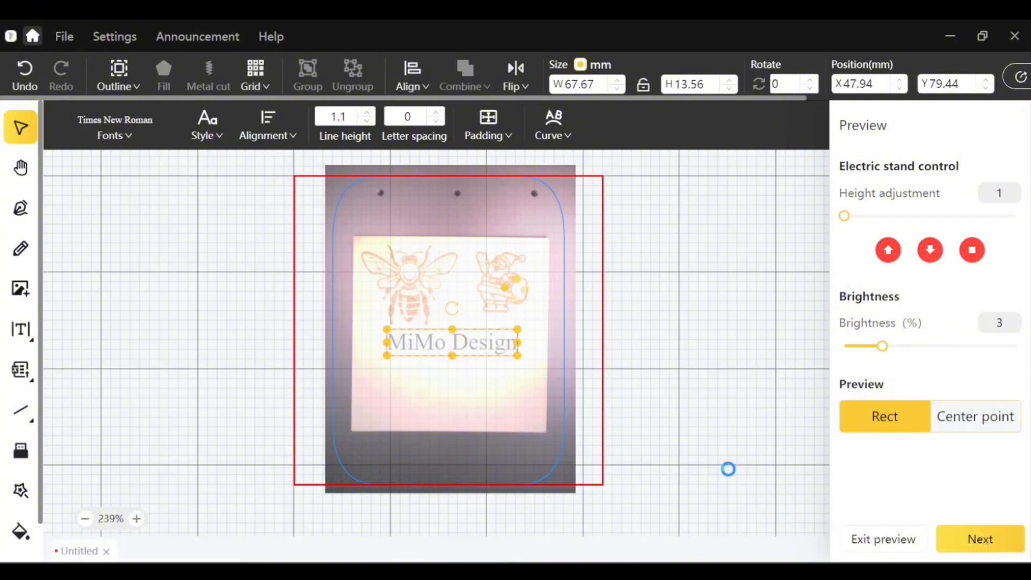
{"action": "left_click", "coordinate": [980, 538]}
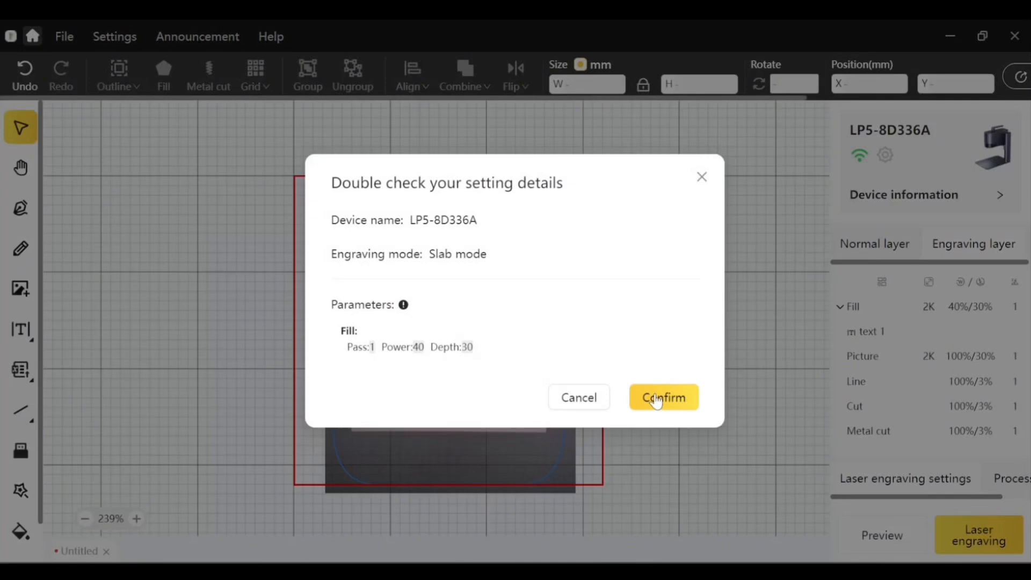
- Confirm the pass 1, power 40, depth 30 settings and start engraving on LP5
{"action": "left_click", "coordinate": [663, 398]}
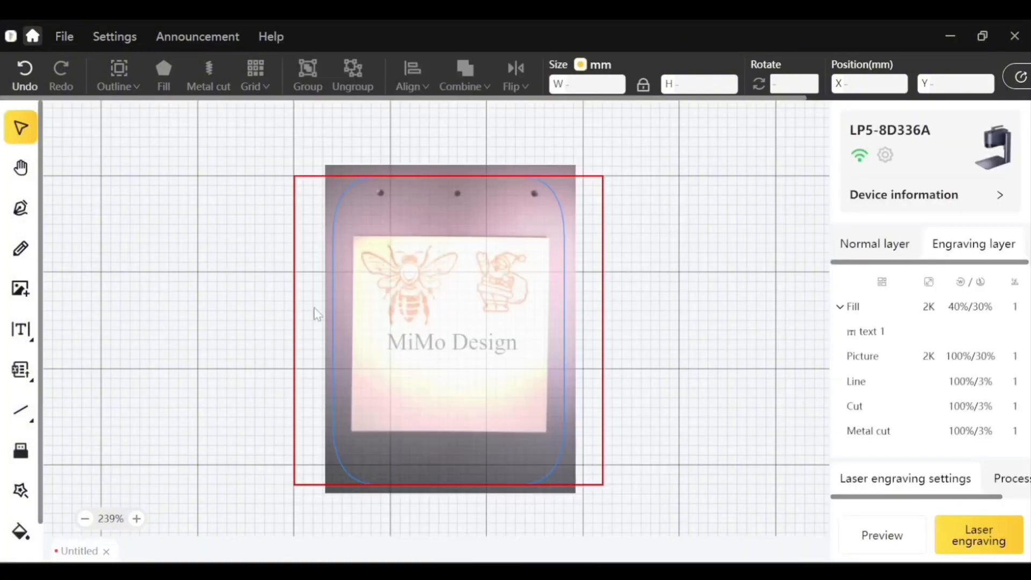
- Zoom in on the board to reveal the freshly engraved text beside the overlay
{"action": "scroll", "scroll_direction": "down", "scroll_amount": 3}
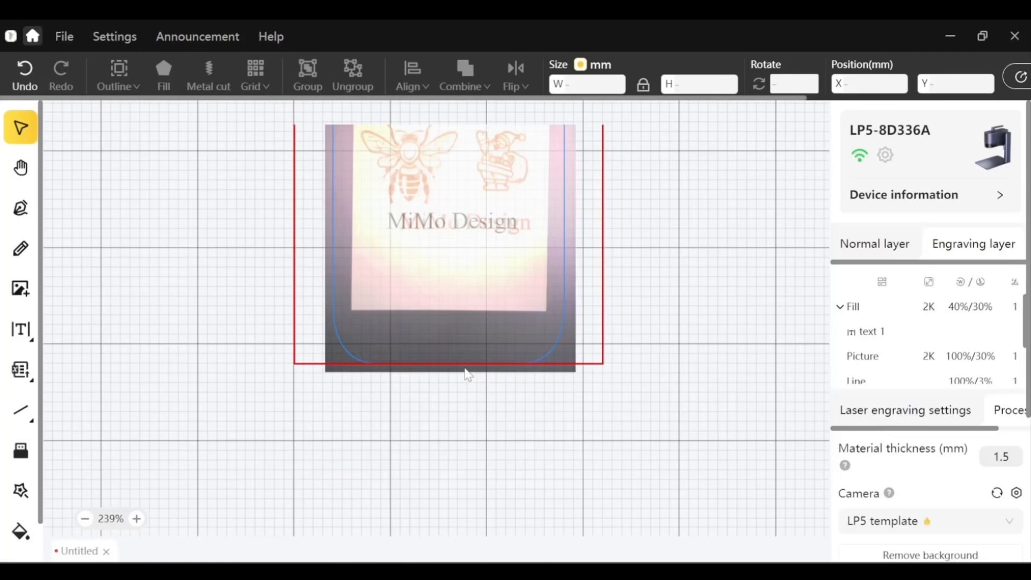
{"action": "left_click", "coordinate": [109, 519]}
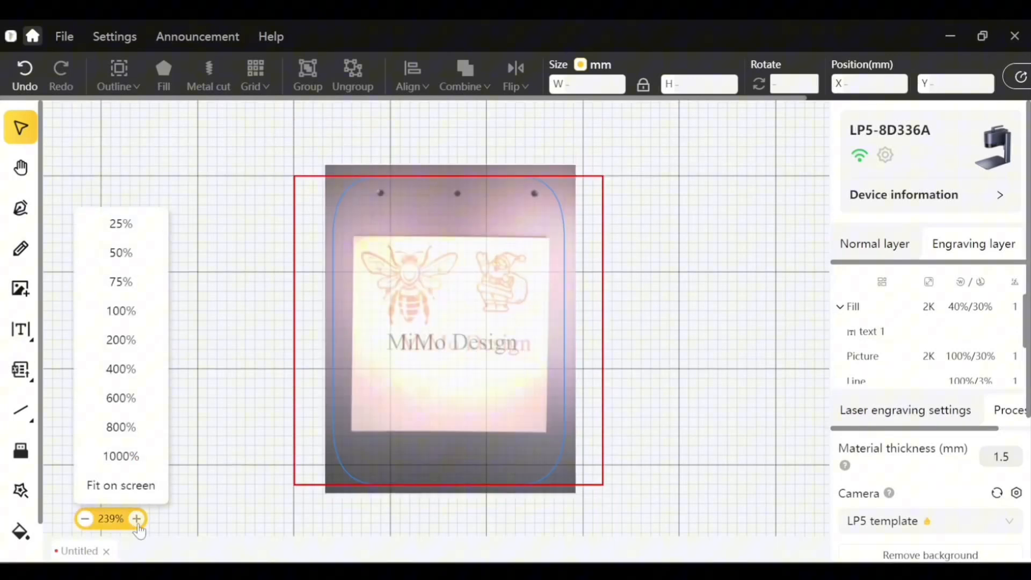
{"action": "left_click", "coordinate": [136, 519]}
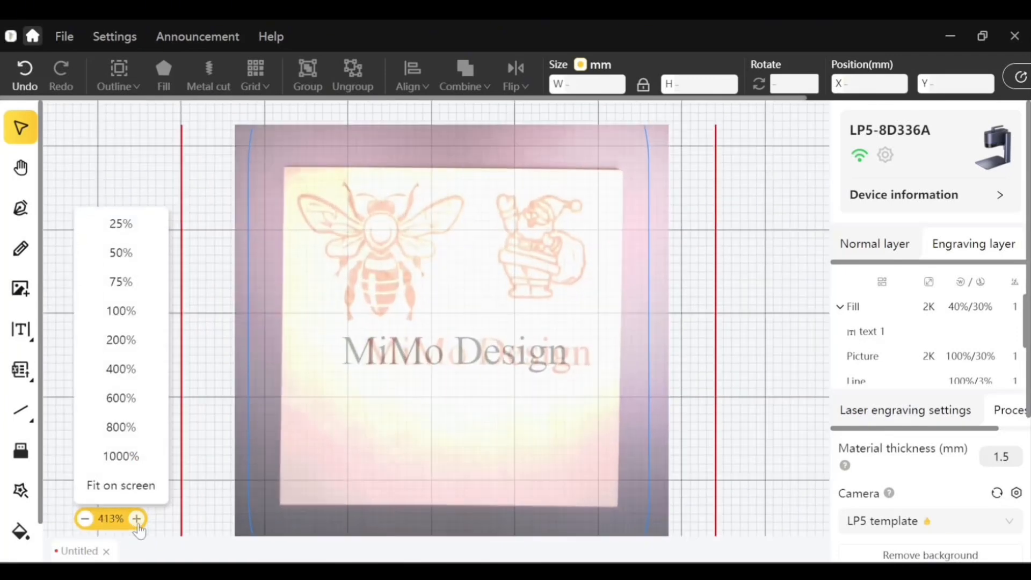
{"action": "left_click", "coordinate": [136, 519]}
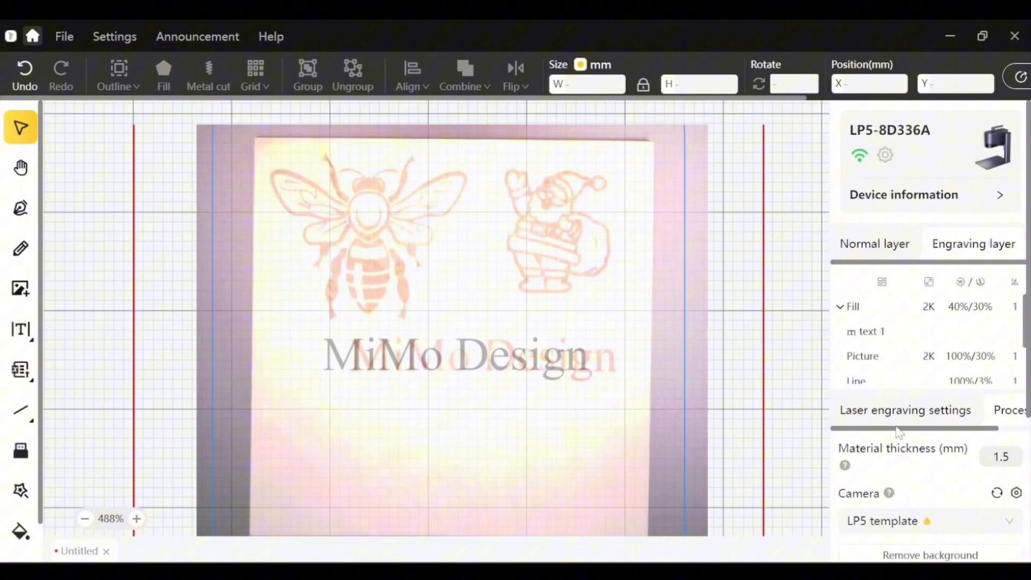
{"action": "mouse_move", "coordinate": [986, 498]}
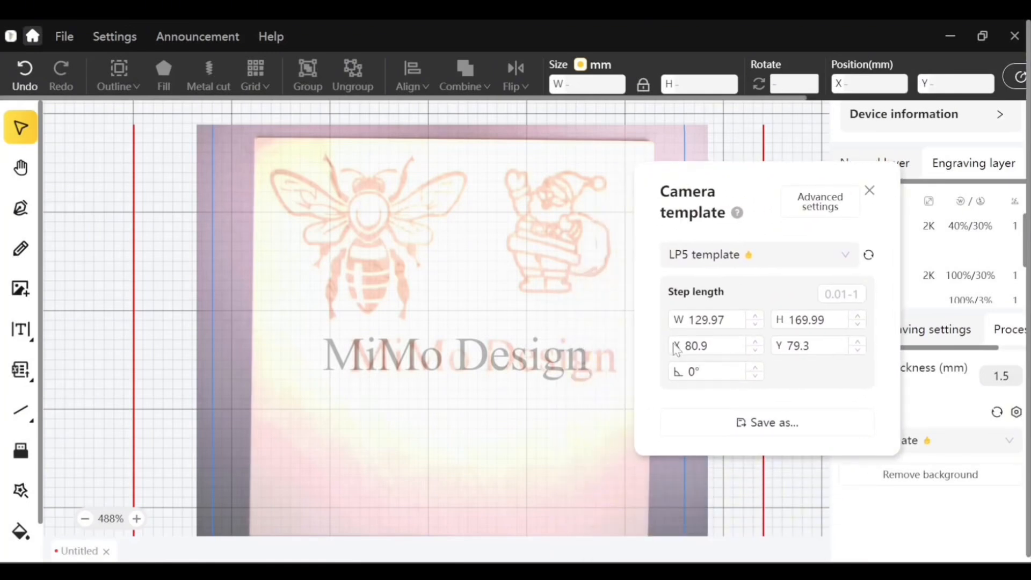
{"action": "mouse_move", "coordinate": [469, 359]}
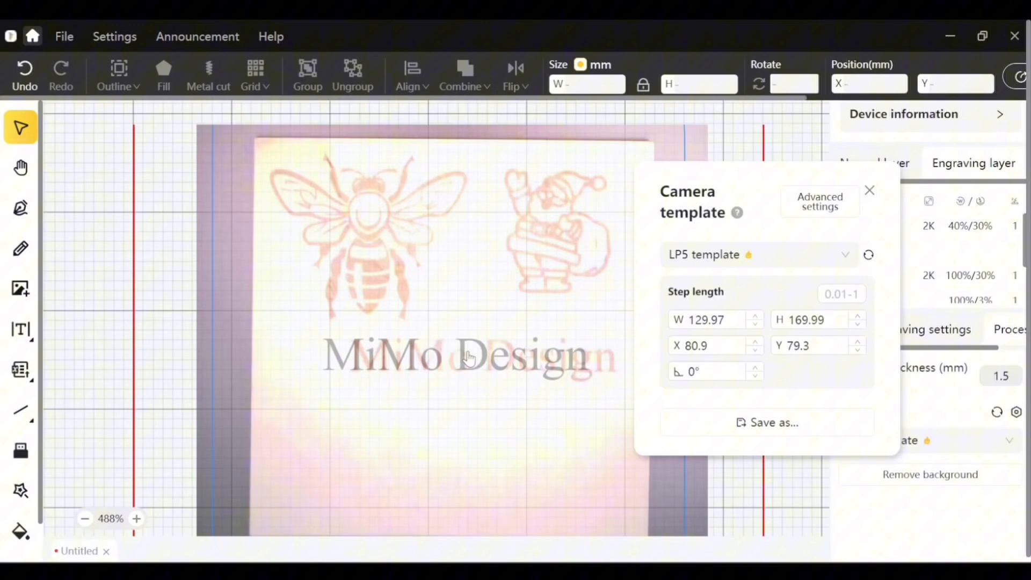
{"action": "mouse_move", "coordinate": [570, 362]}
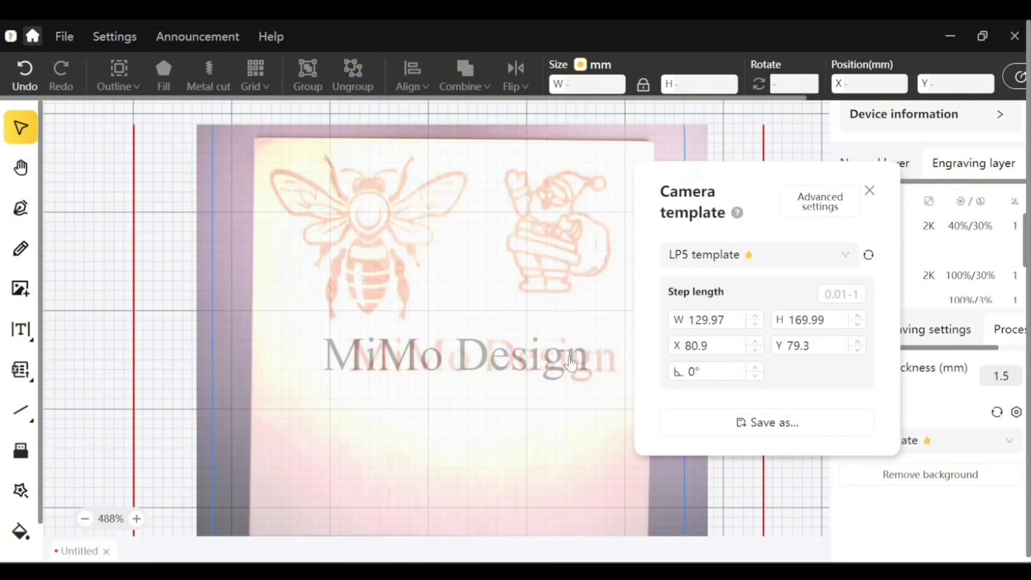
{"action": "mouse_move", "coordinate": [780, 353]}
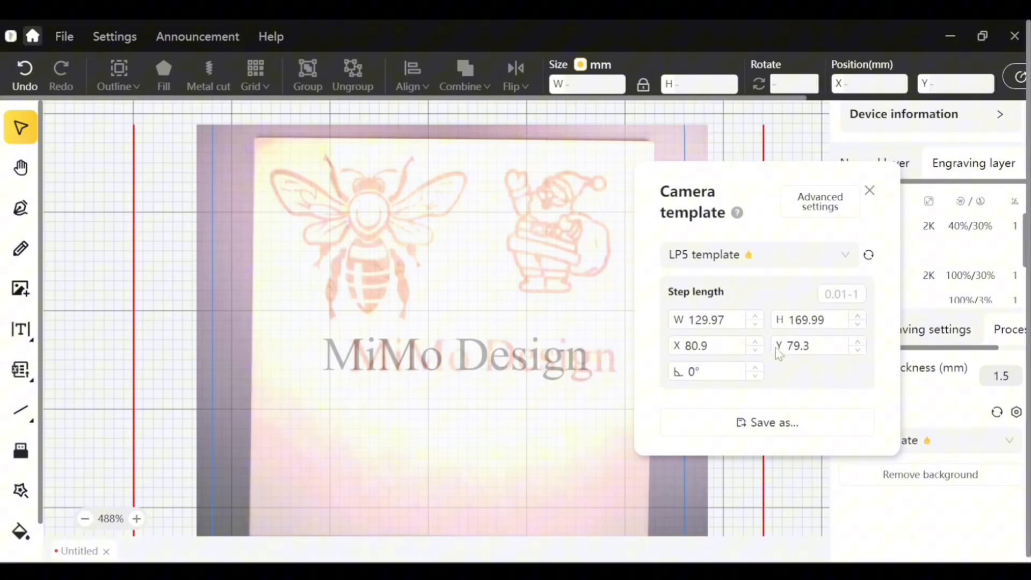
{"action": "mouse_move", "coordinate": [637, 357]}
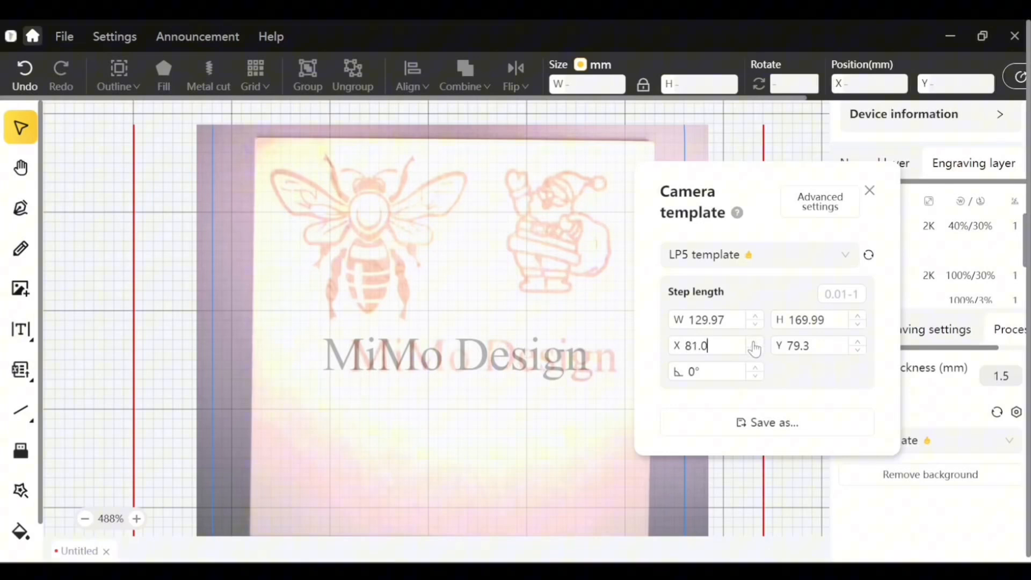
- Adjust the camera step values to X 73.8, Y 78.9 so the image lines up with the engraved text
{"action": "left_click", "coordinate": [755, 342]}
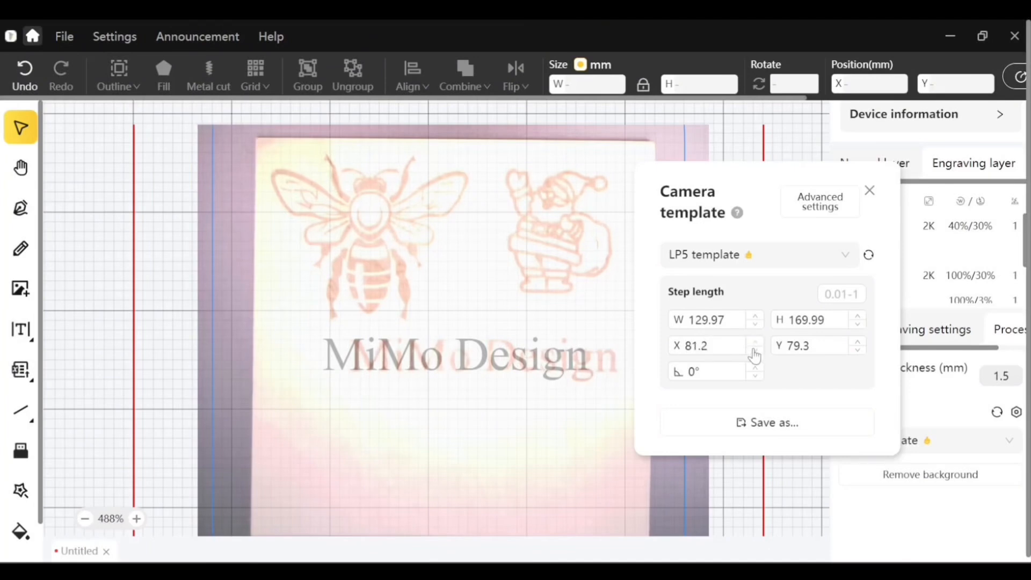
{"action": "left_click", "coordinate": [756, 350]}
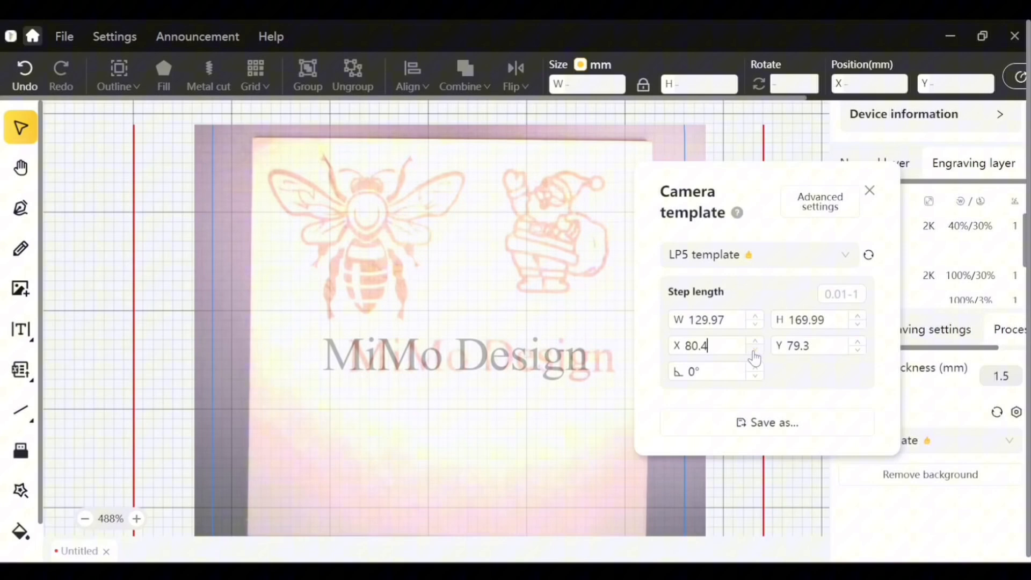
{"action": "left_click", "coordinate": [755, 350]}
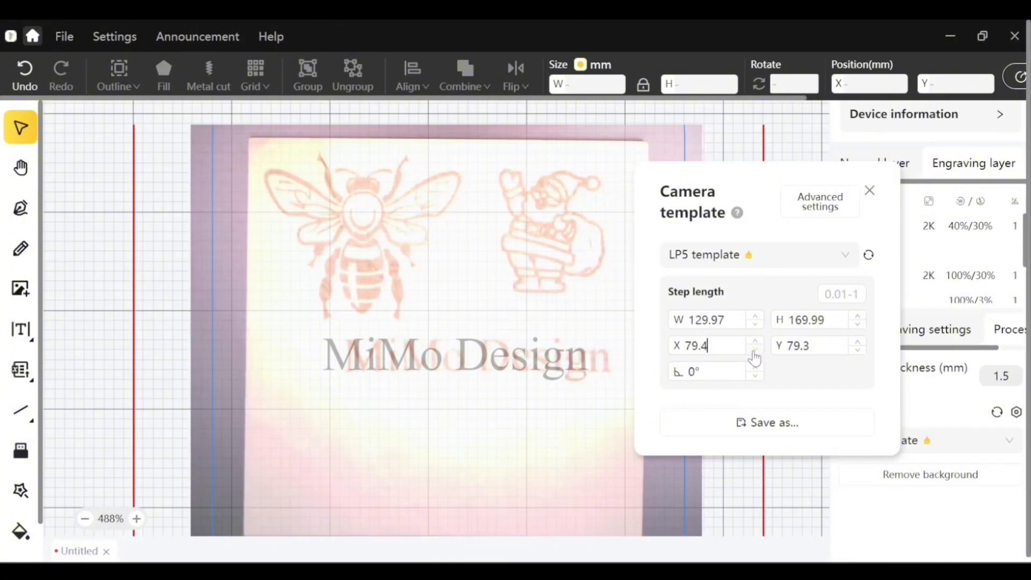
{"action": "left_click", "coordinate": [756, 350]}
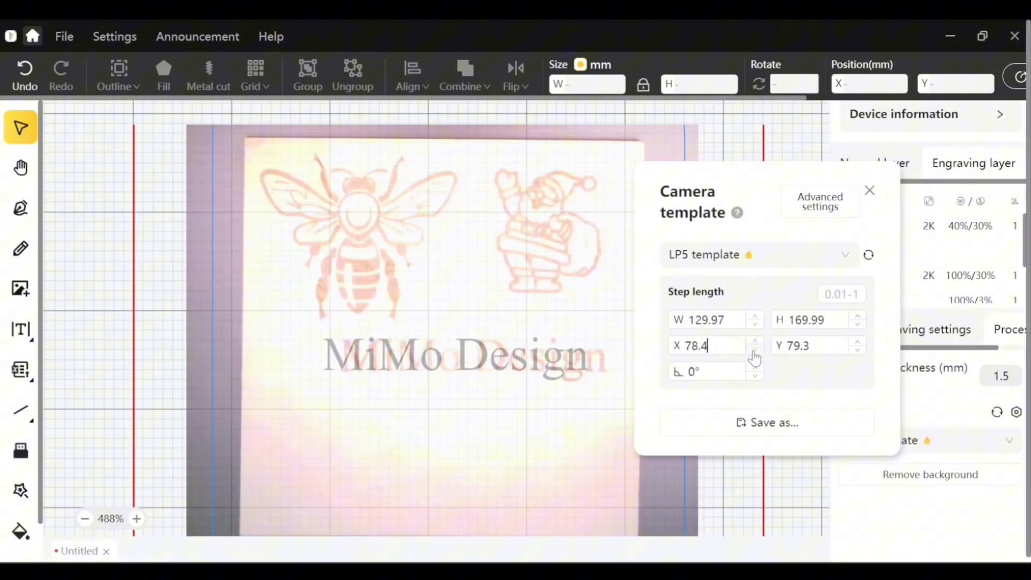
{"action": "left_click", "coordinate": [756, 351]}
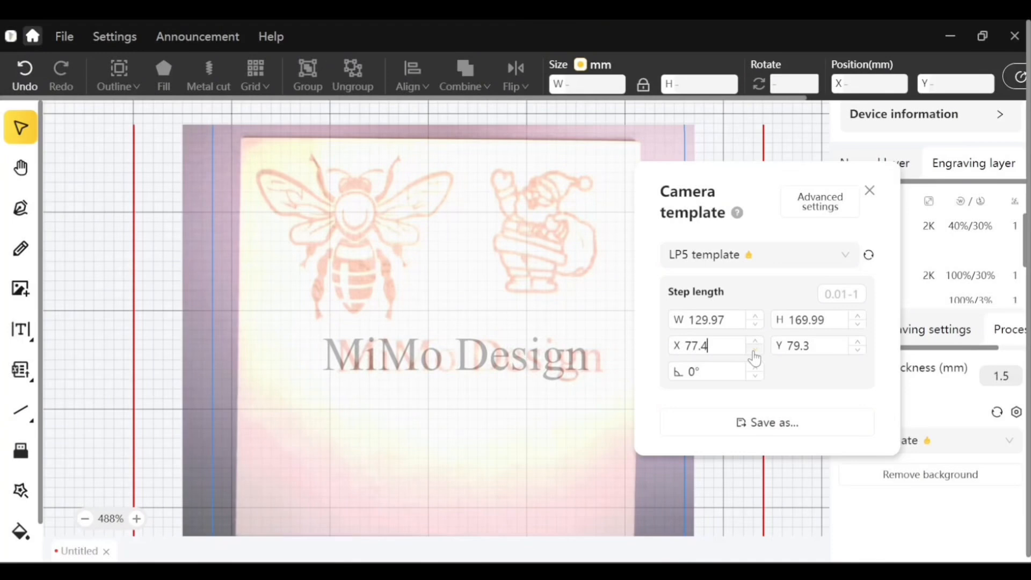
{"action": "left_click", "coordinate": [755, 350]}
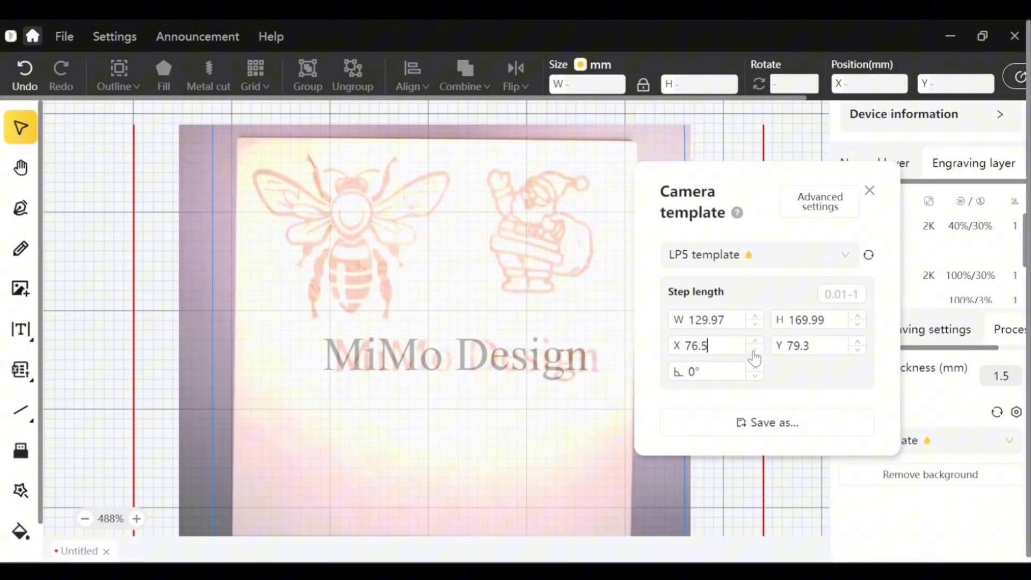
{"action": "left_click", "coordinate": [755, 349]}
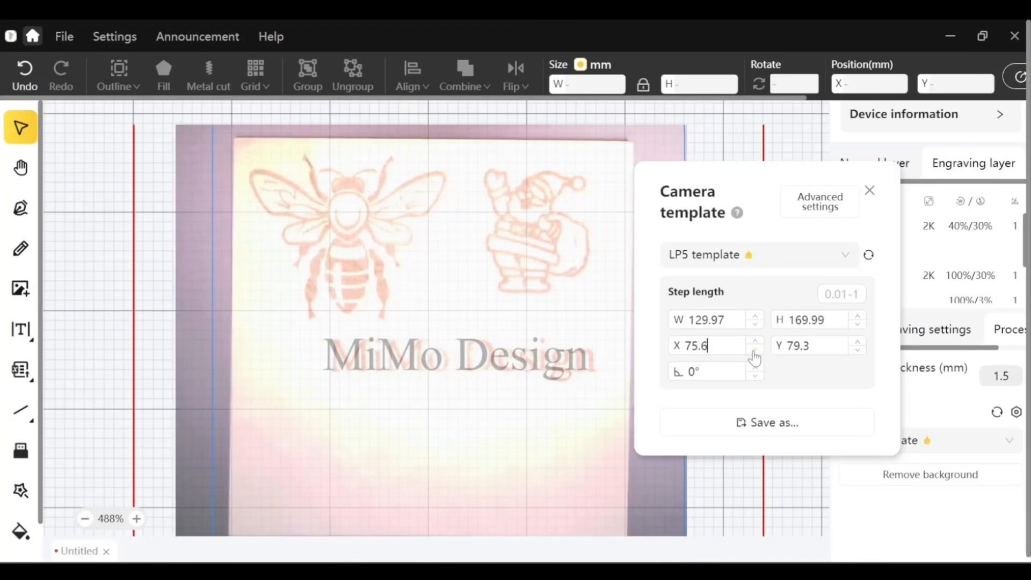
{"action": "left_click", "coordinate": [755, 350]}
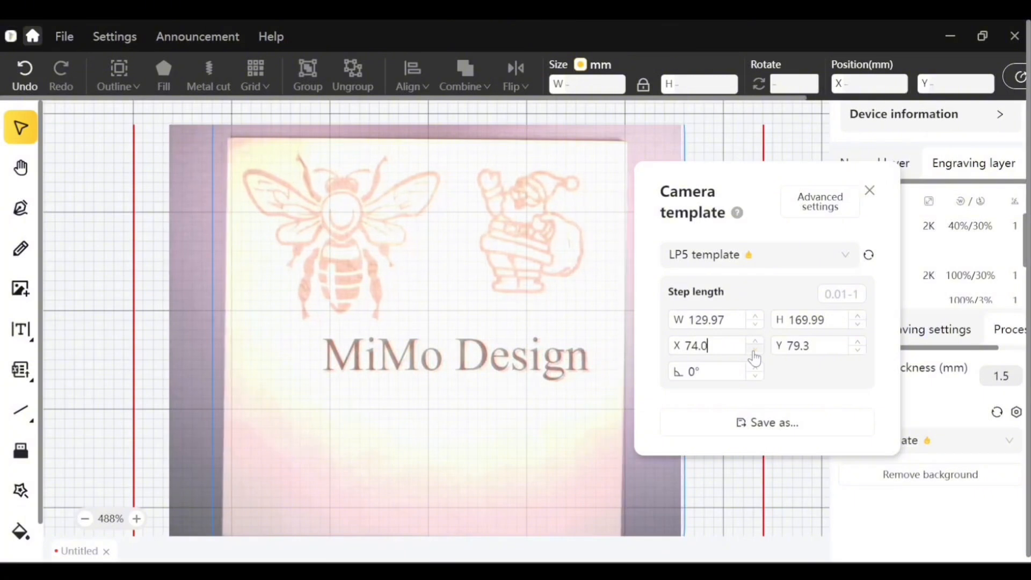
{"action": "left_click", "coordinate": [755, 350]}
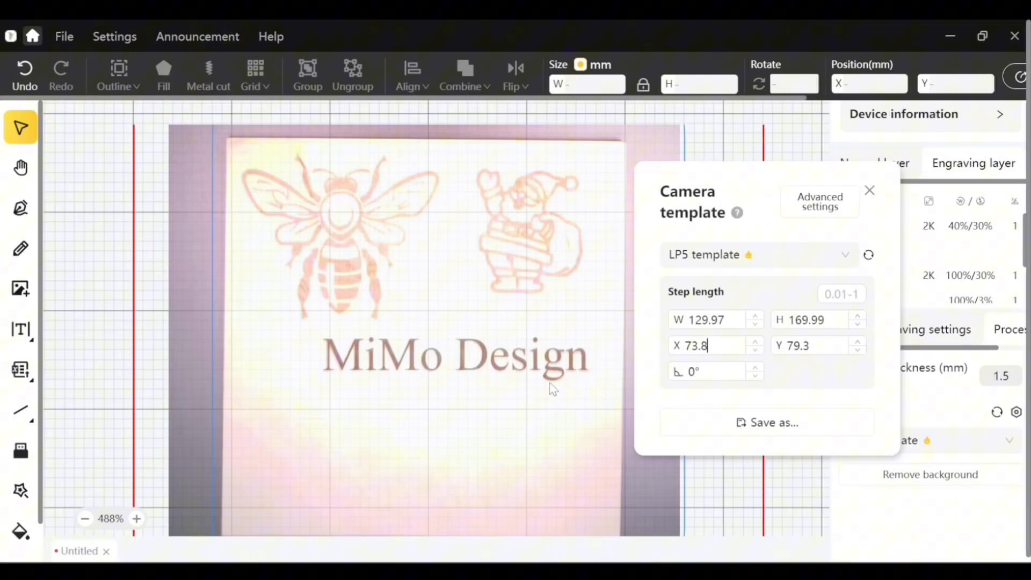
{"action": "mouse_move", "coordinate": [859, 359]}
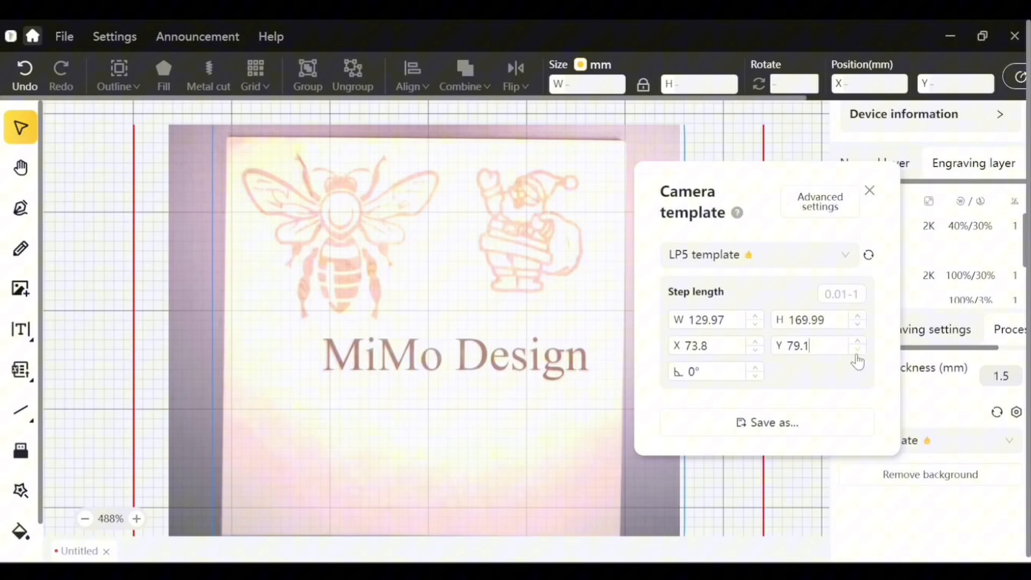
{"action": "left_click", "coordinate": [859, 353]}
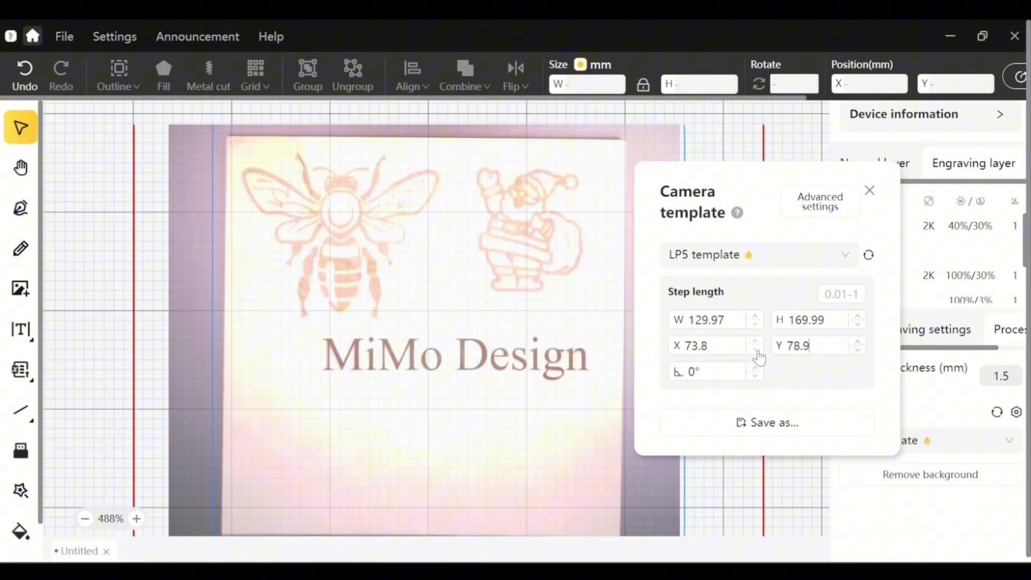
{"action": "left_click", "coordinate": [707, 345]}
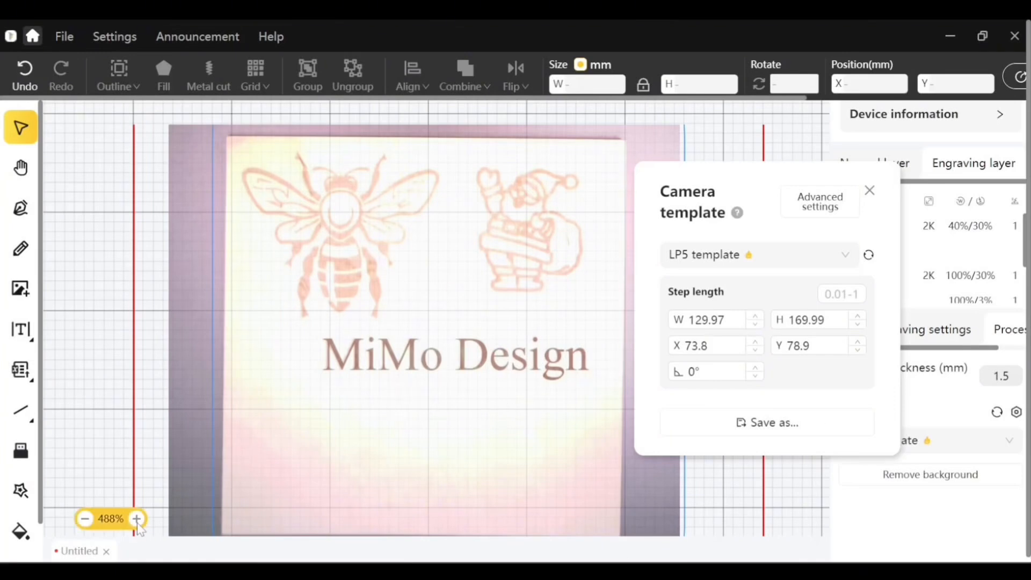
- Magnify the engraving to verify alignment and begin saving the calibration as a new template
{"action": "left_click", "coordinate": [137, 519]}
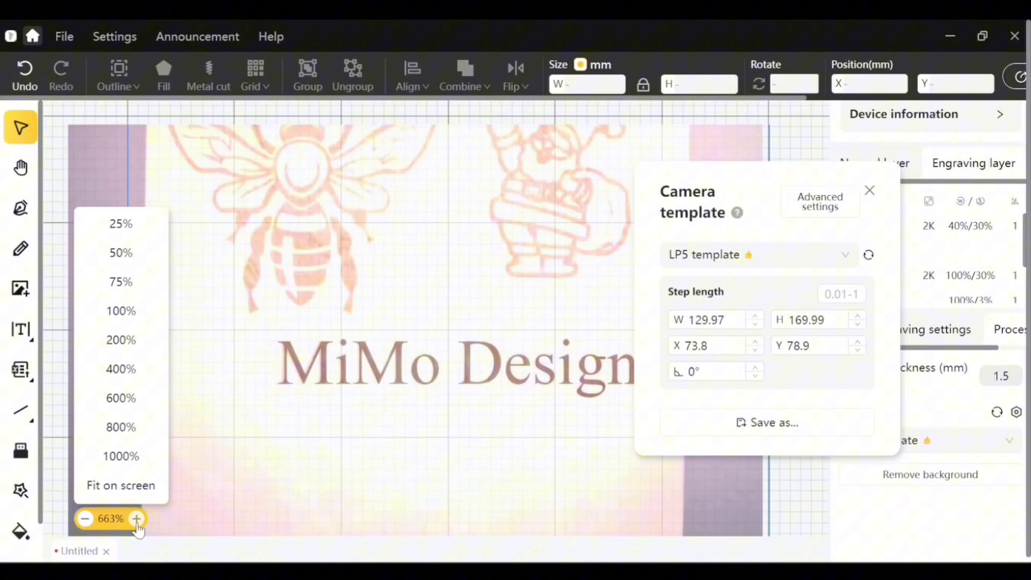
{"action": "left_click", "coordinate": [136, 519]}
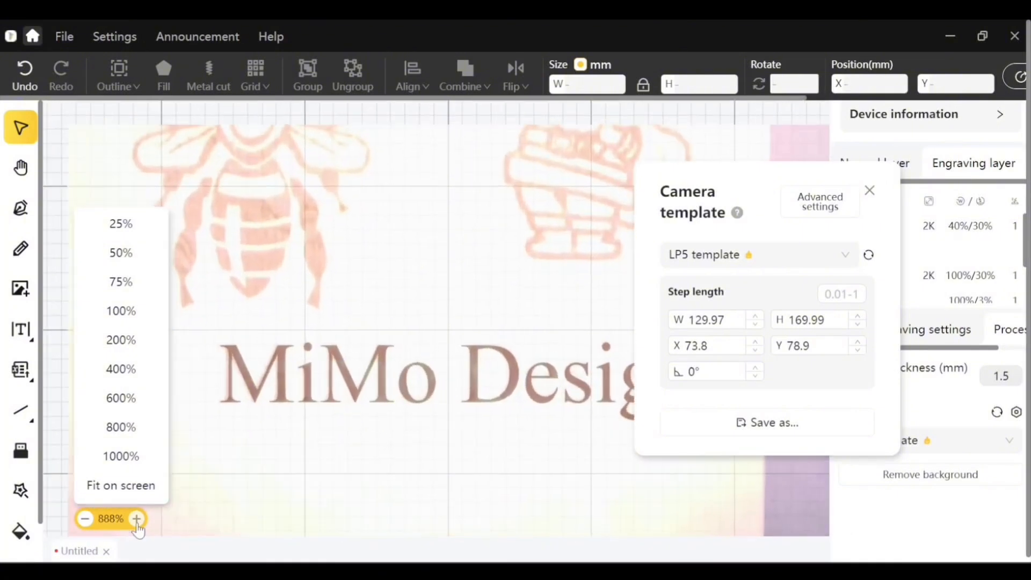
{"action": "left_click", "coordinate": [137, 519]}
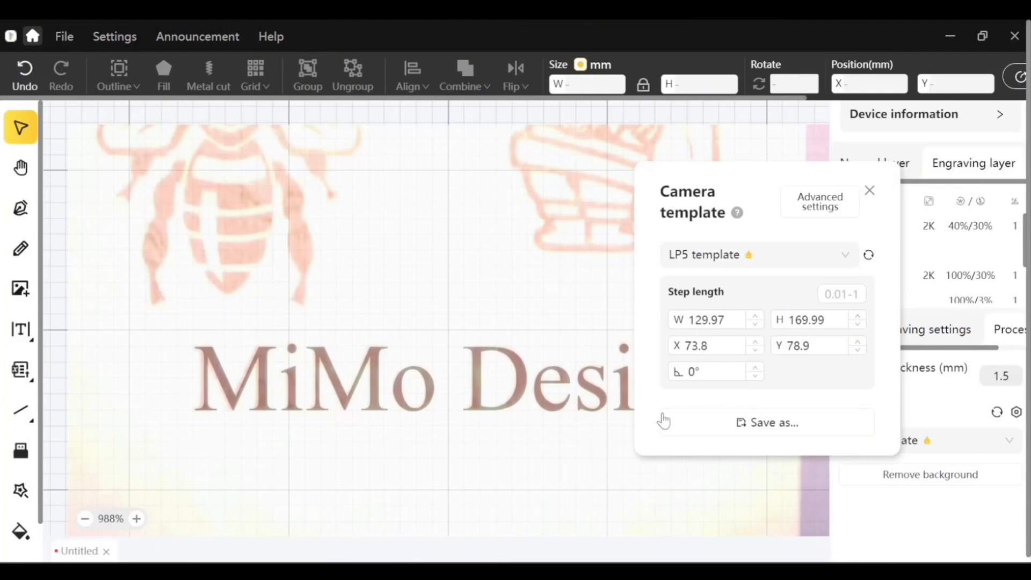
{"action": "mouse_move", "coordinate": [768, 430]}
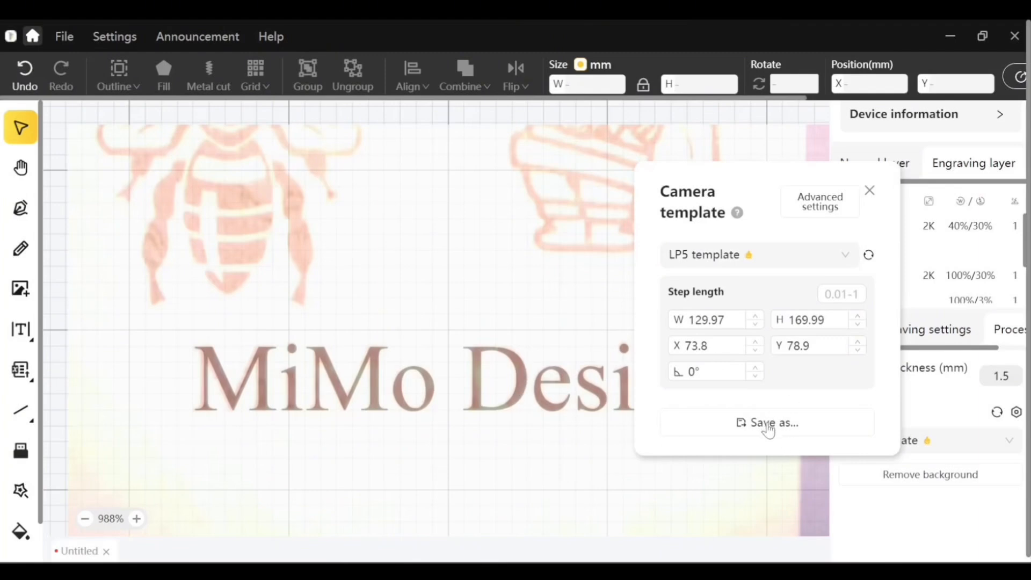
{"action": "left_click", "coordinate": [769, 423]}
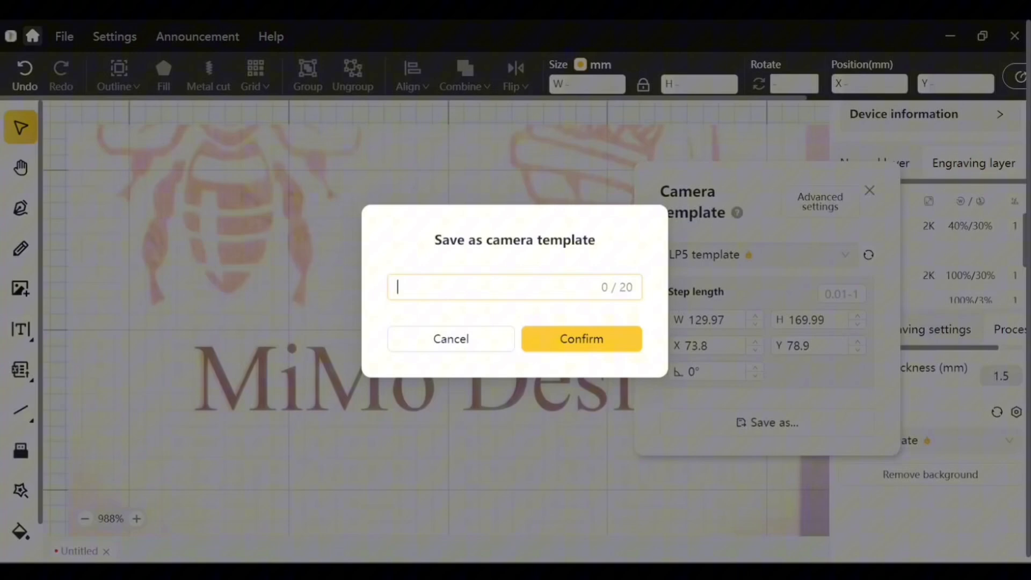
- Save the calibration as a camera template named 'LaserPecker 5'
{"action": "type", "text": "La"}
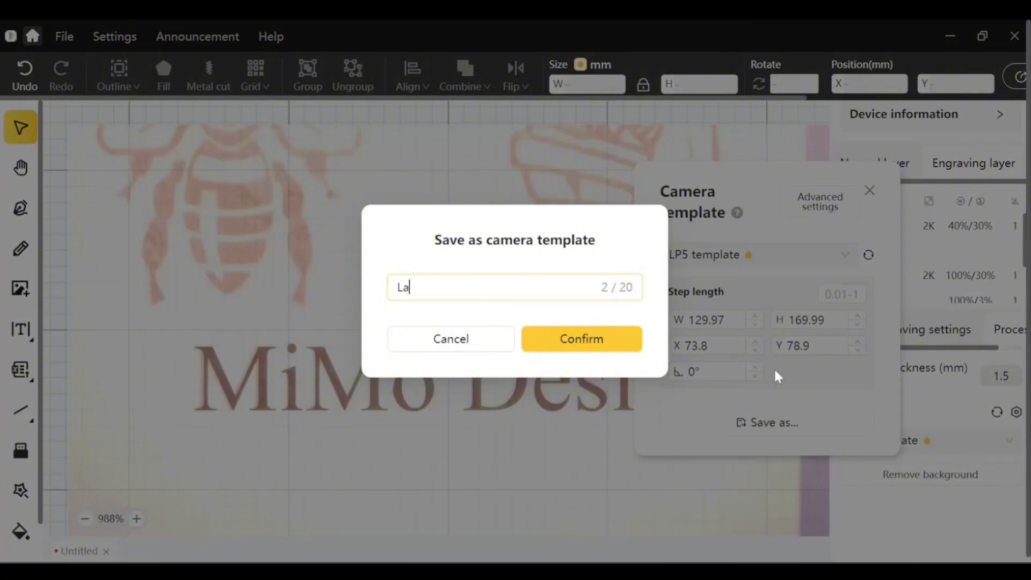
{"action": "type", "text": "serP"}
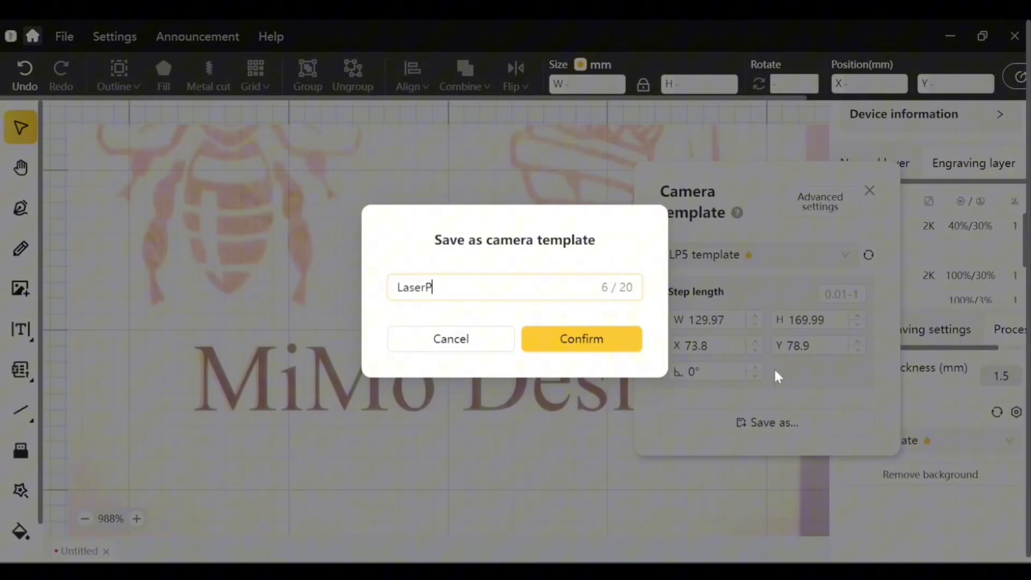
{"action": "type", "text": "ecker"}
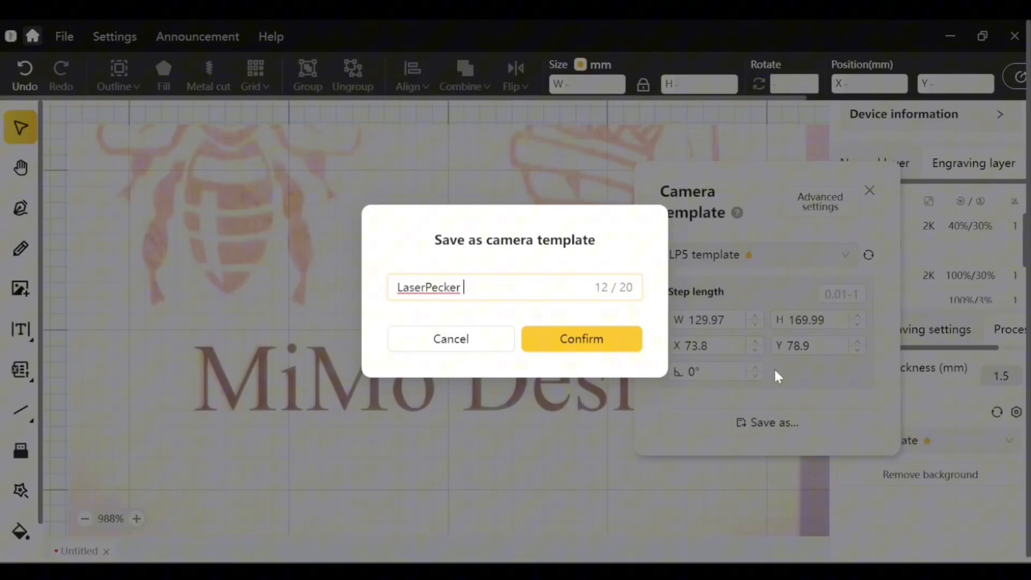
{"action": "type", "text": "5"}
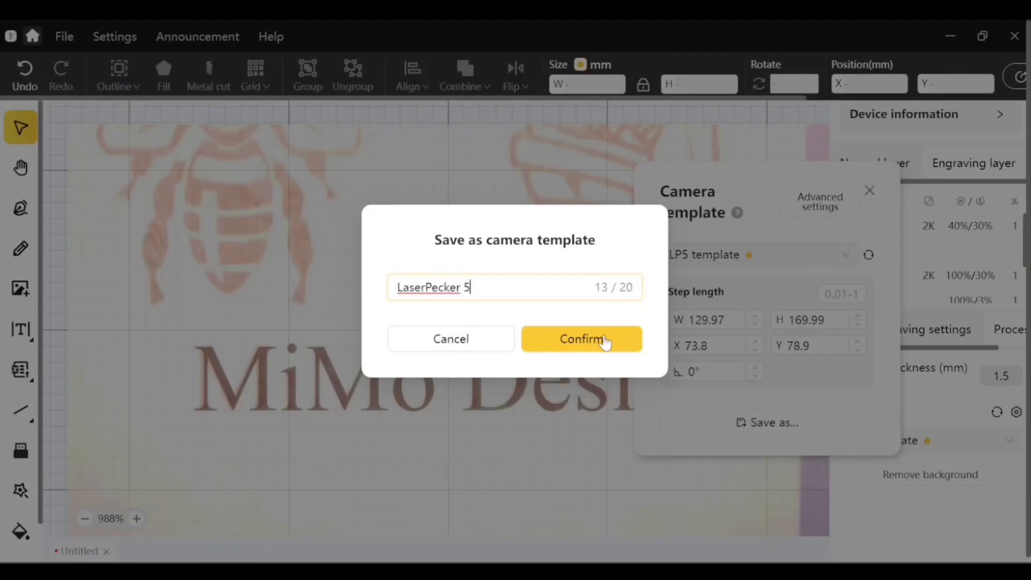
{"action": "left_click", "coordinate": [581, 338]}
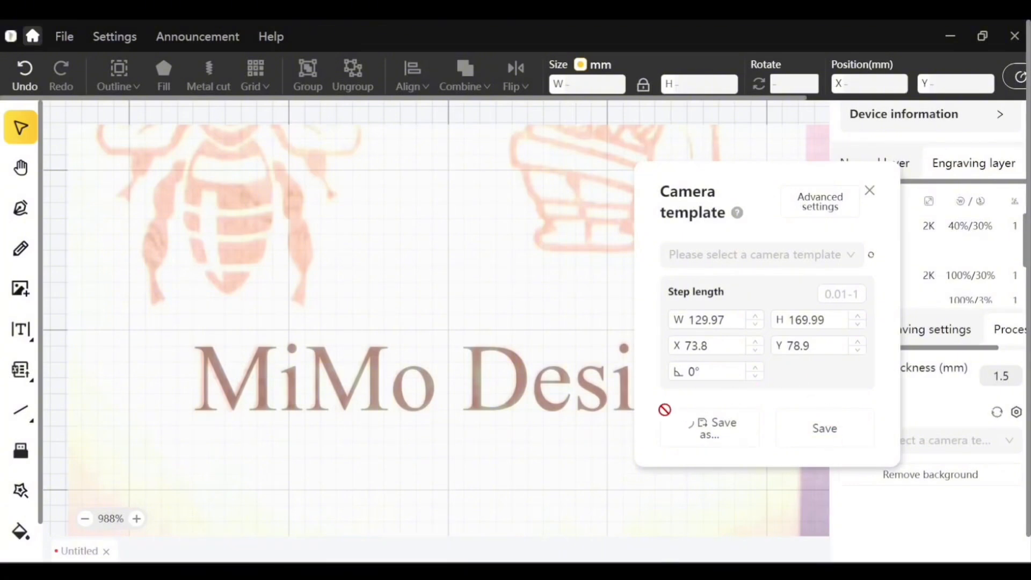
{"action": "left_click", "coordinate": [824, 429]}
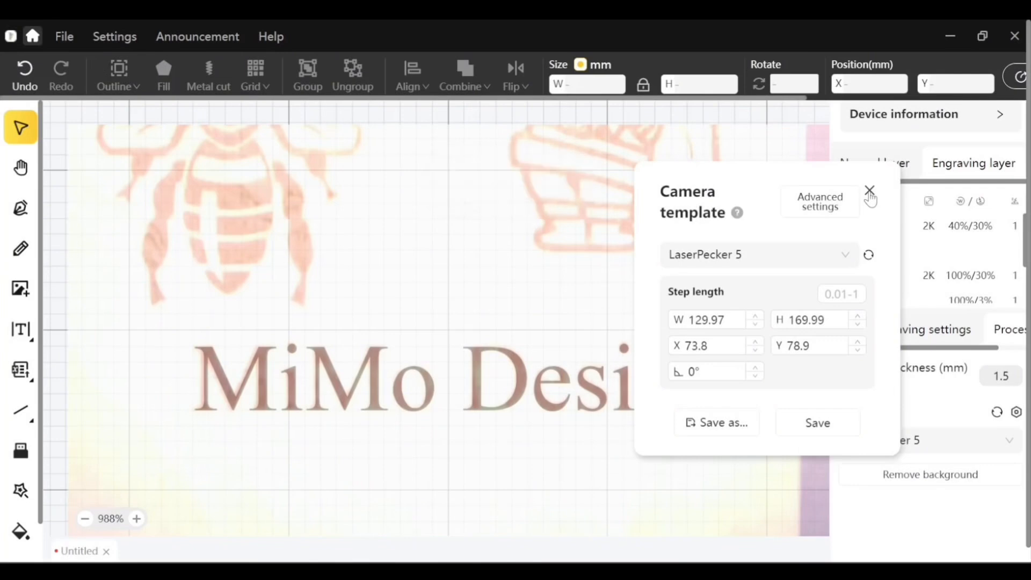
- Close the Camera template window, leaving LaserPecker 5 as the active camera
{"action": "left_click", "coordinate": [870, 191]}
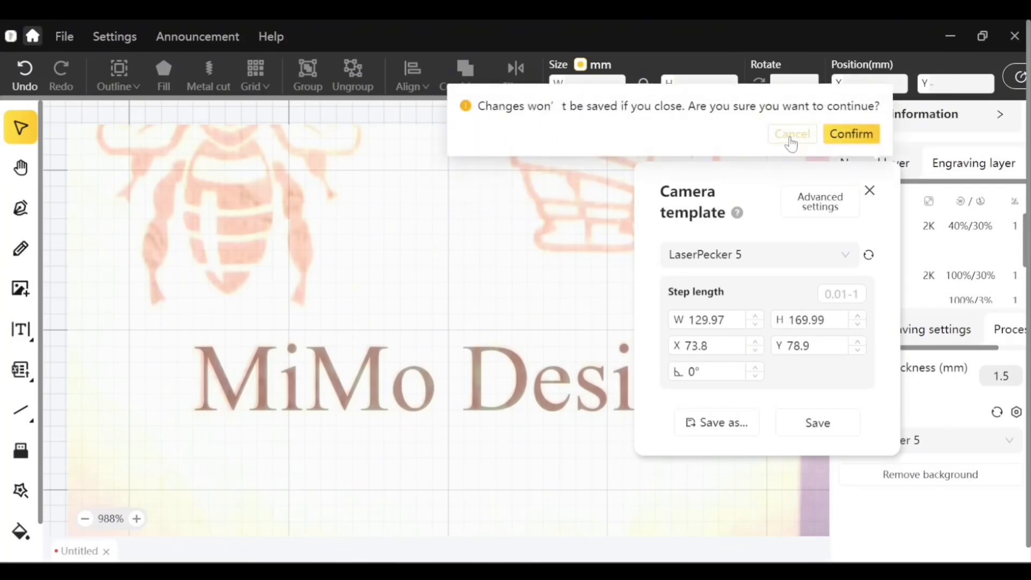
{"action": "left_click", "coordinate": [851, 133]}
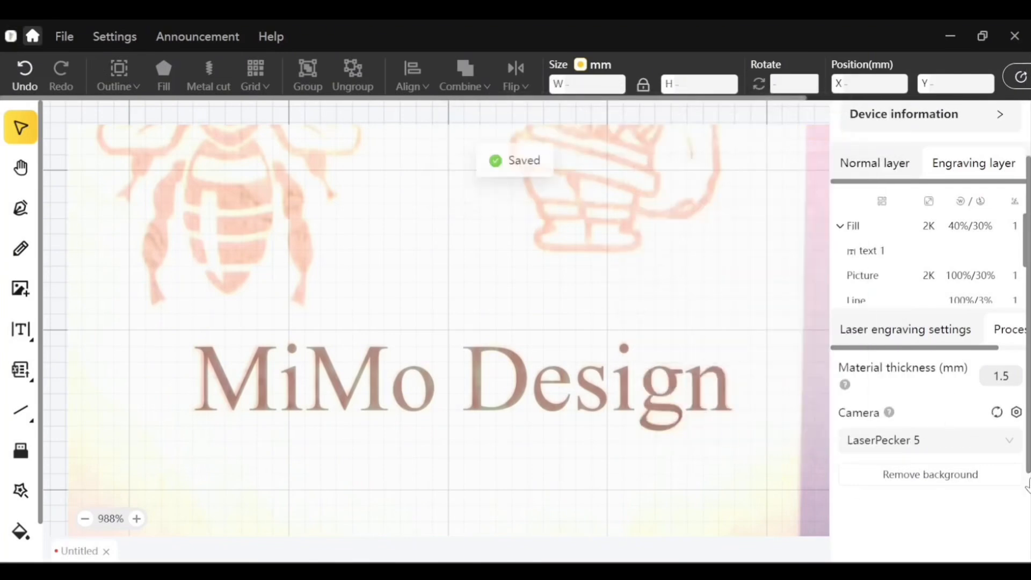
{"action": "mouse_move", "coordinate": [903, 442]}
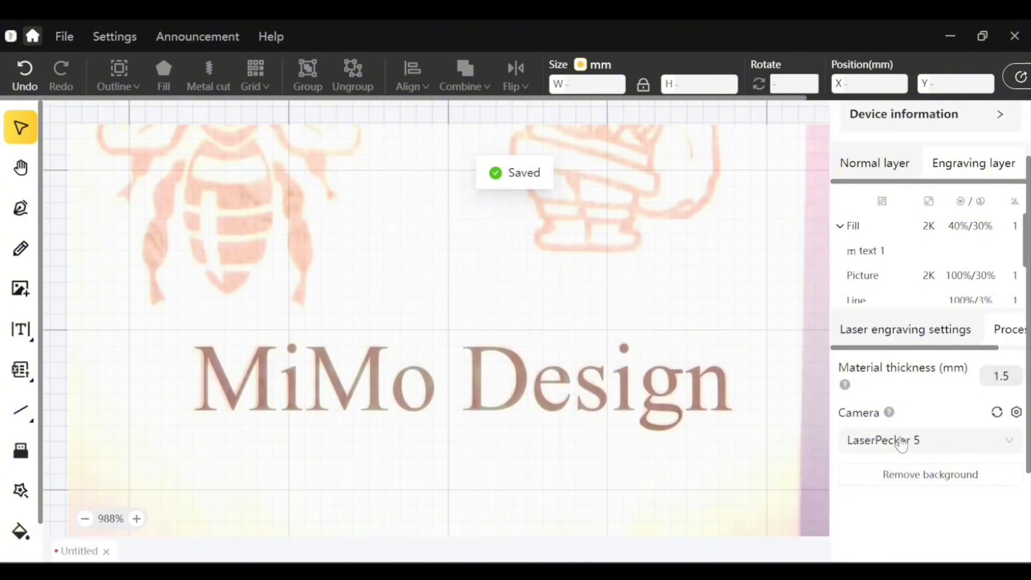
{"action": "left_click", "coordinate": [927, 441]}
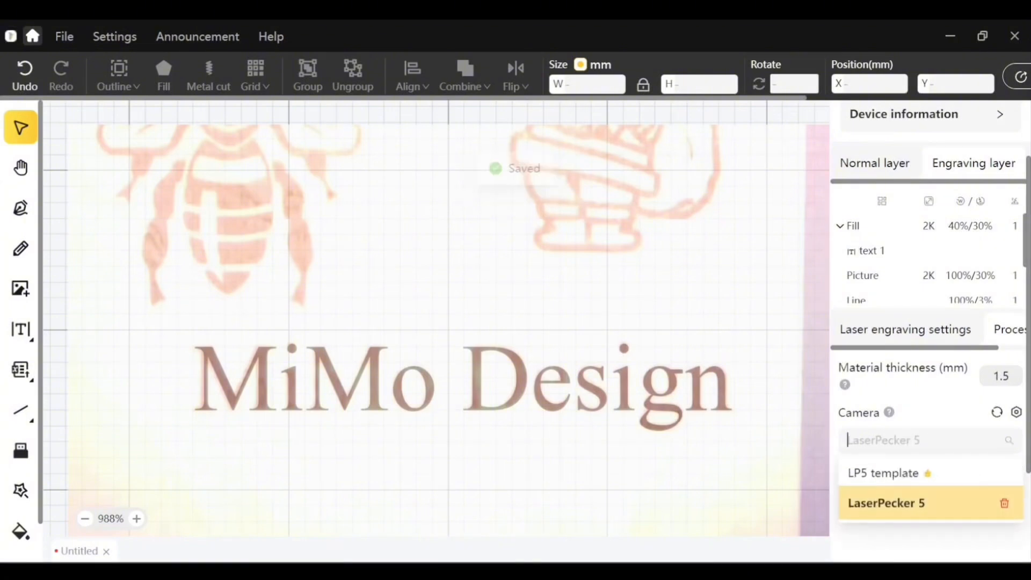
{"action": "left_click", "coordinate": [886, 503]}
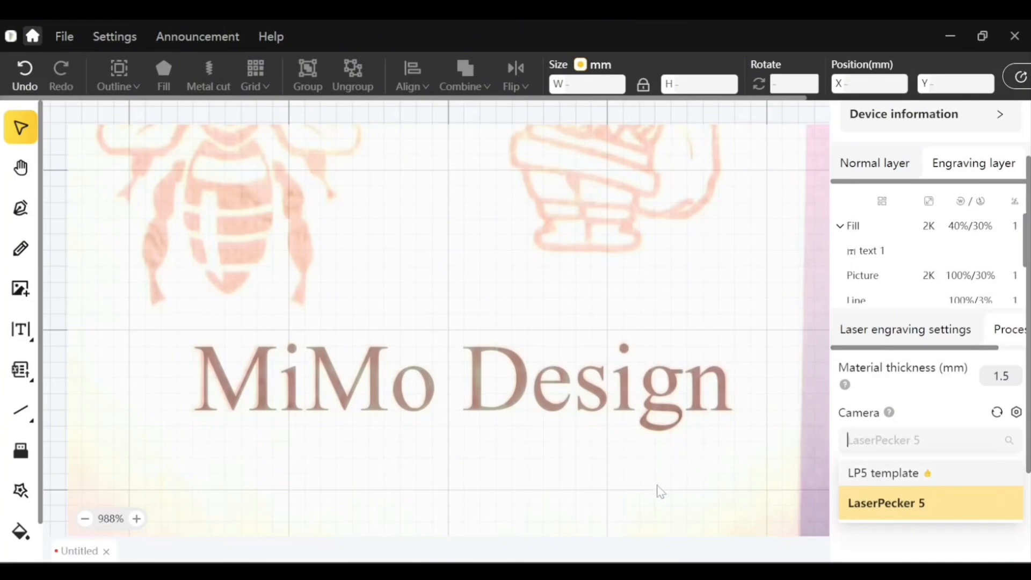
{"action": "left_click", "coordinate": [887, 503]}
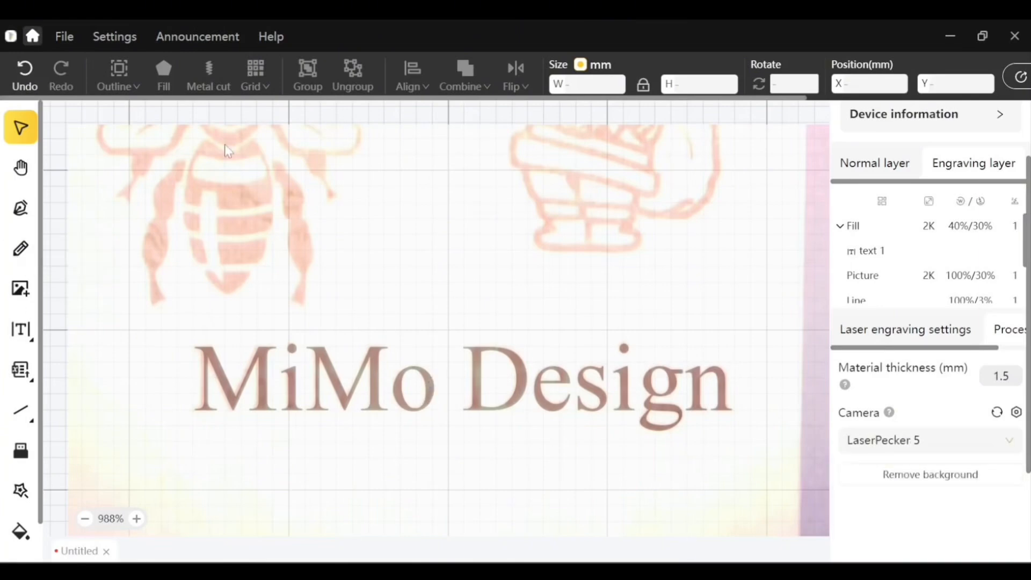
{"action": "mouse_move", "coordinate": [22, 127]}
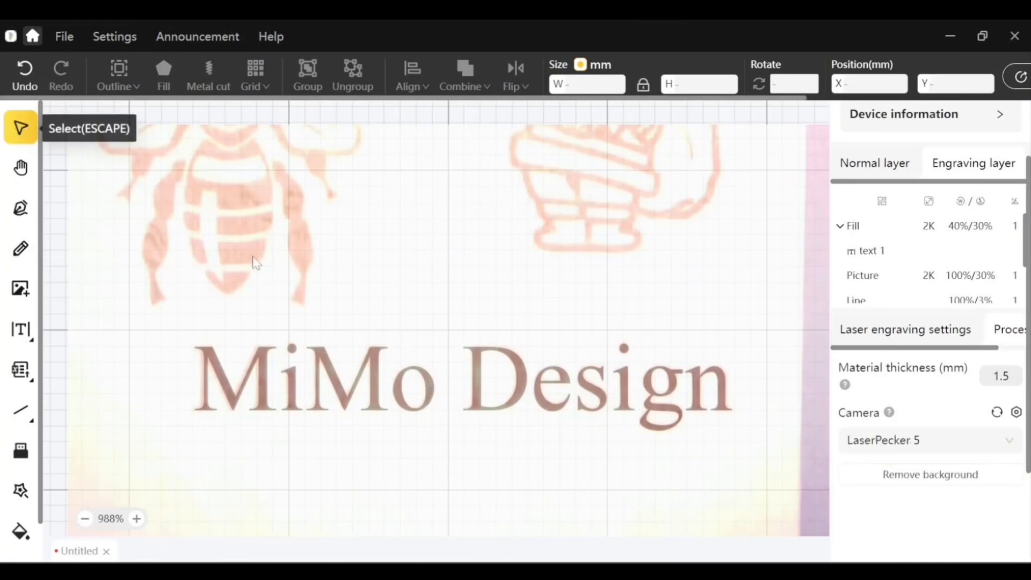
{"action": "left_click", "coordinate": [111, 519]}
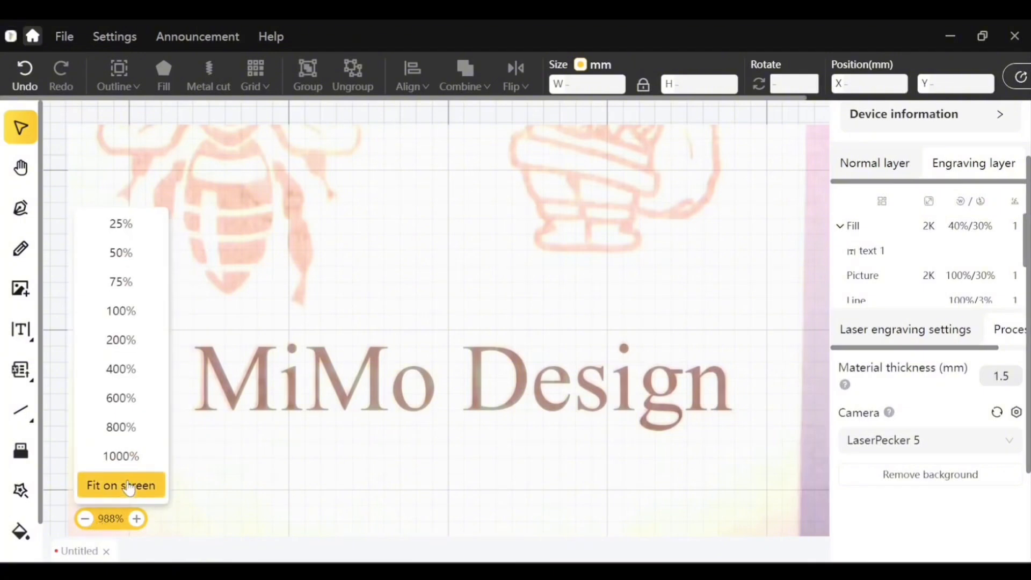
- Fit the whole work area on screen and select the MiMo Design text object
{"action": "left_click", "coordinate": [121, 485]}
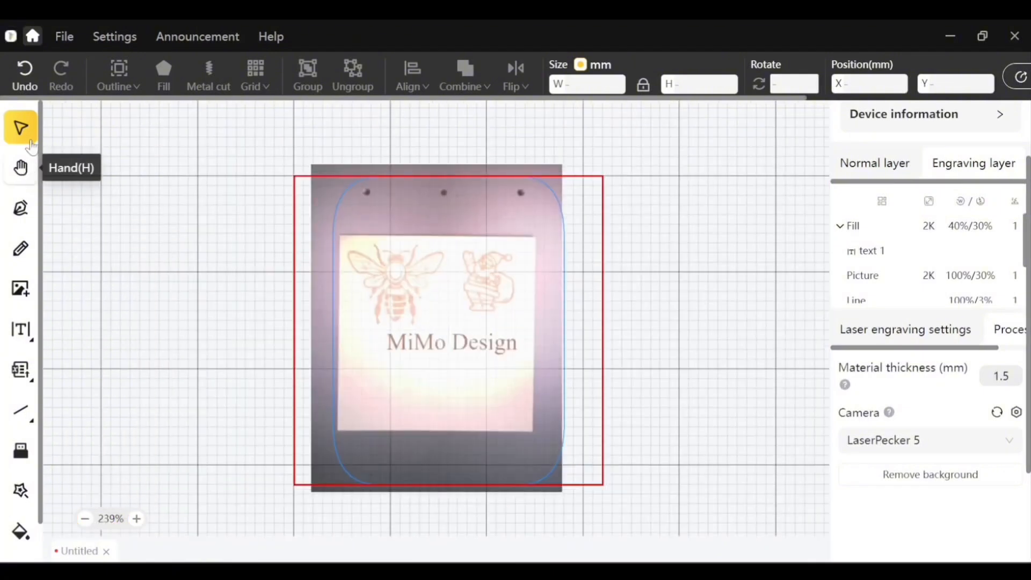
{"action": "left_click", "coordinate": [451, 342]}
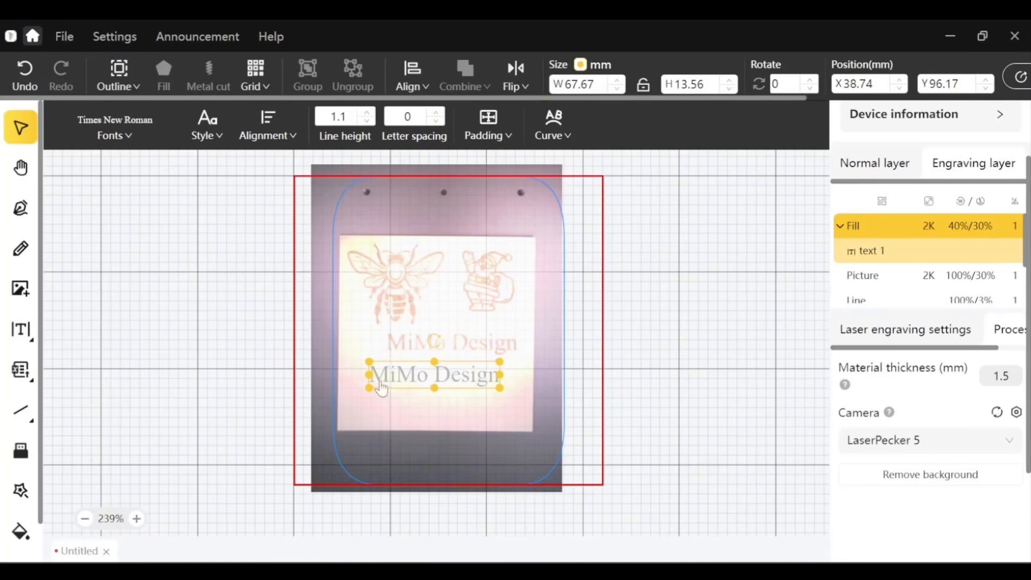
{"action": "mouse_move", "coordinate": [403, 377]}
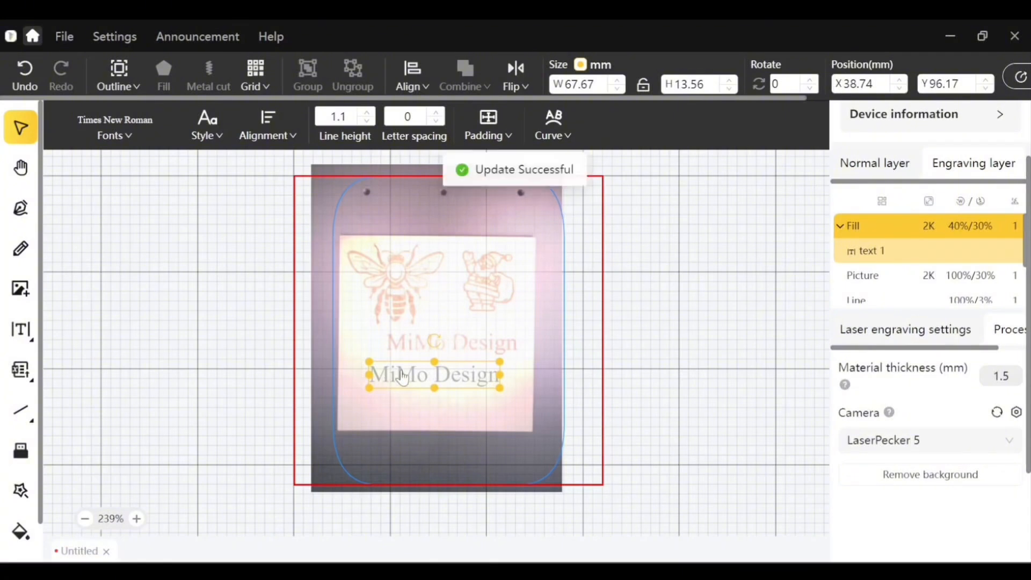
{"action": "mouse_move", "coordinate": [538, 361]}
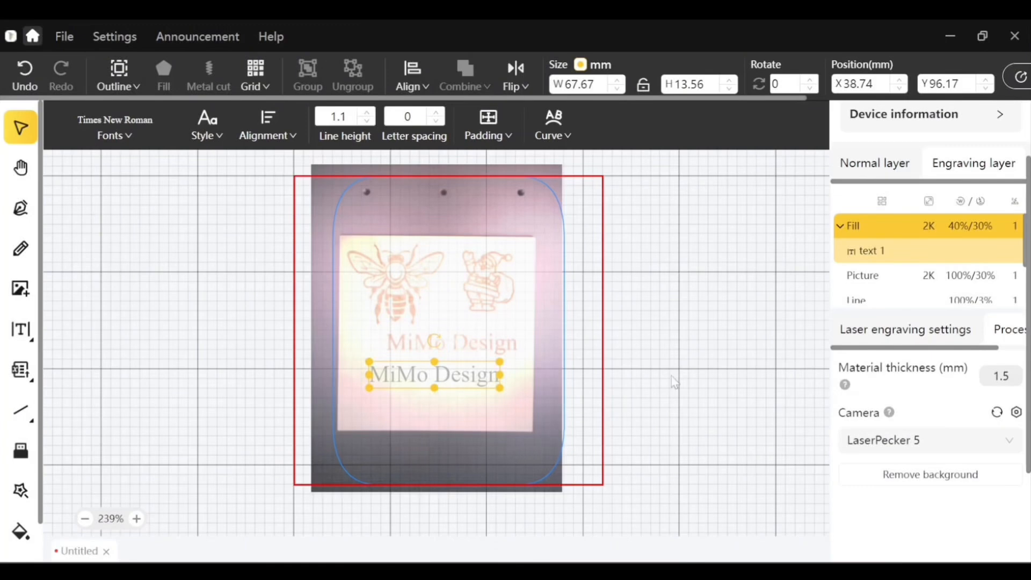
{"action": "mouse_move", "coordinate": [918, 471]}
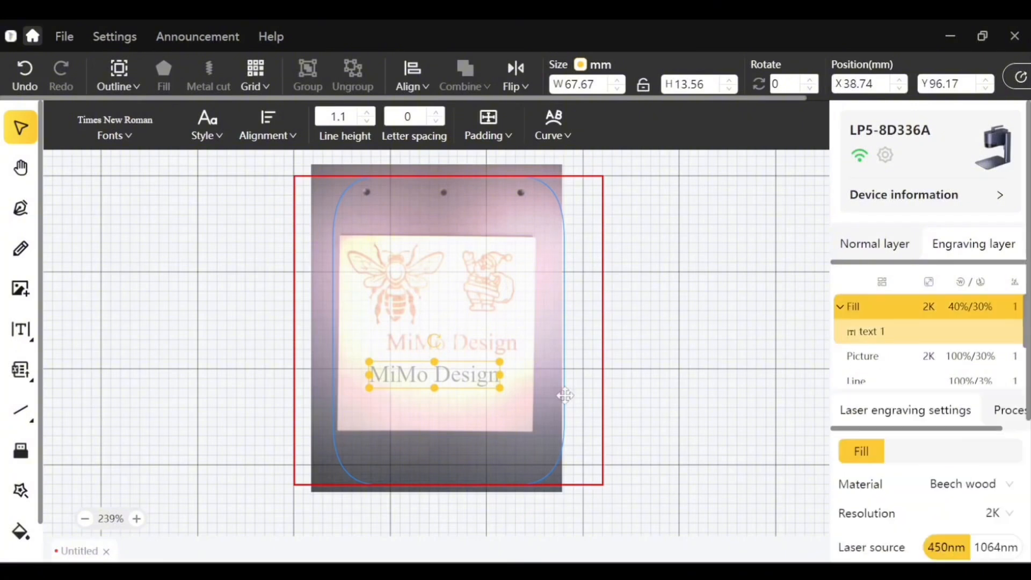
{"action": "mouse_move", "coordinate": [898, 533]}
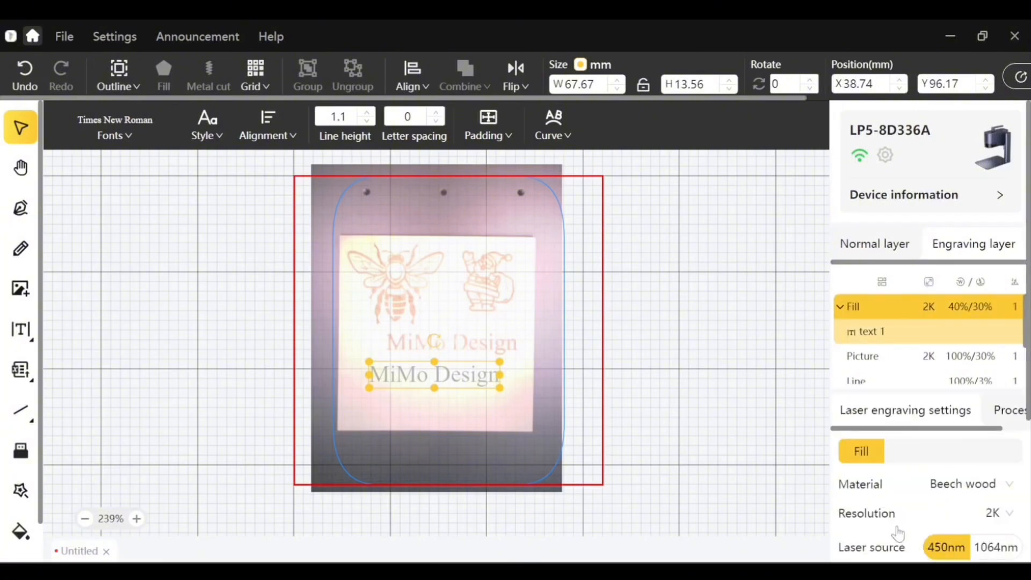
- Start laser engraving of the 'MiMo Design' text and confirm the setting details to burn
{"action": "scroll", "scroll_direction": "down", "scroll_amount": 3}
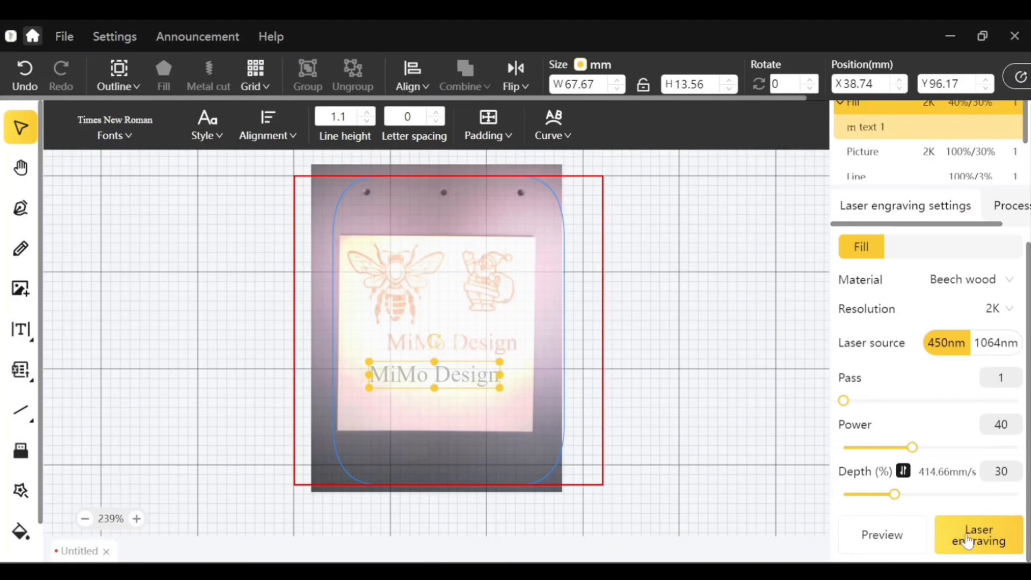
{"action": "left_click", "coordinate": [979, 533]}
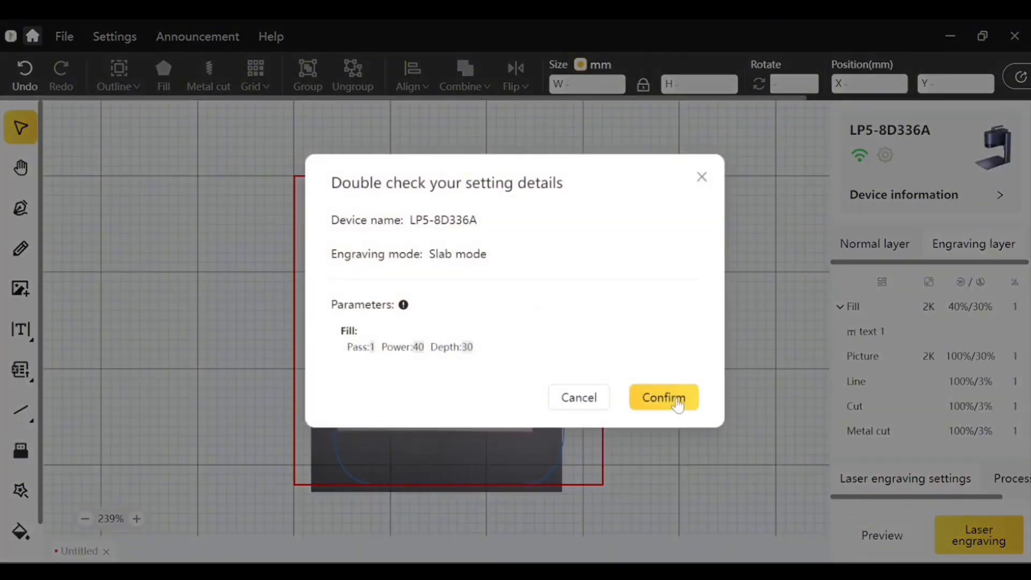
{"action": "left_click", "coordinate": [663, 397]}
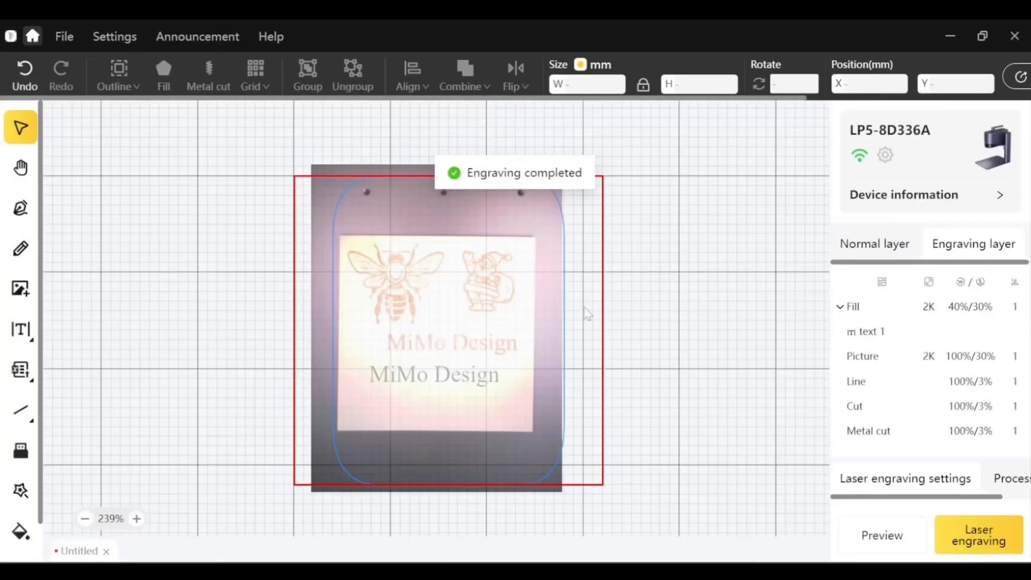